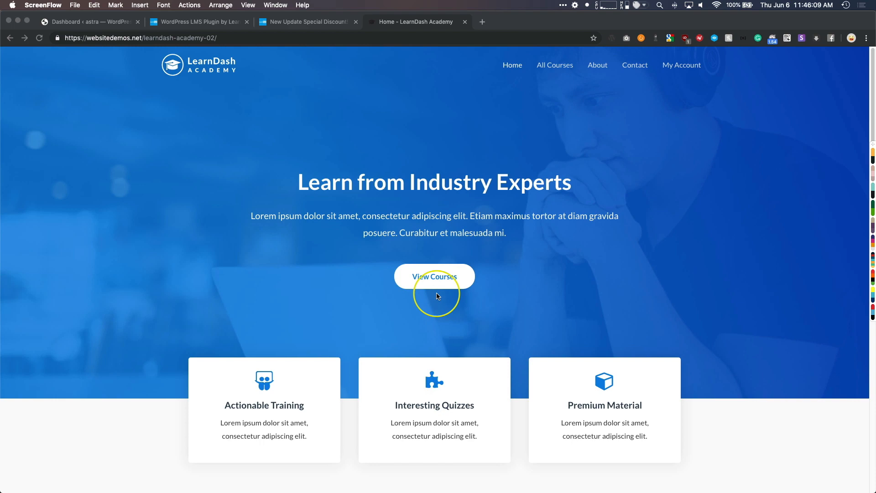
mouse_move(160, 230)
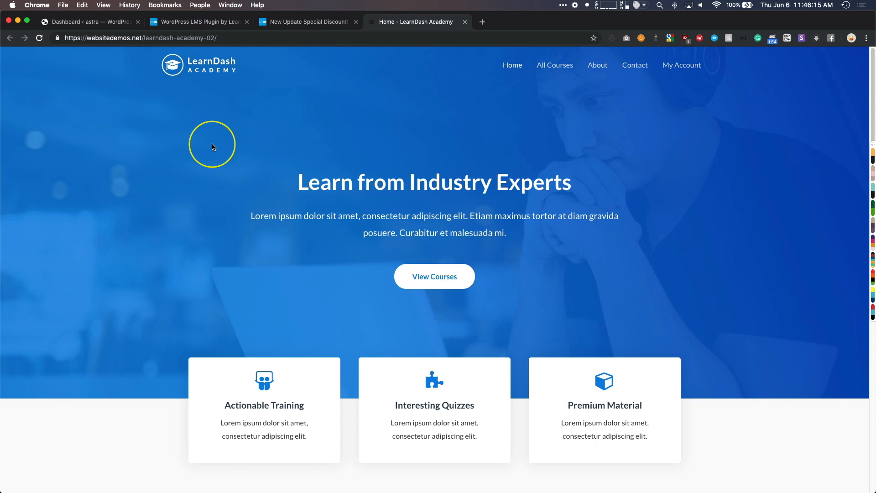
mouse_move(197, 146)
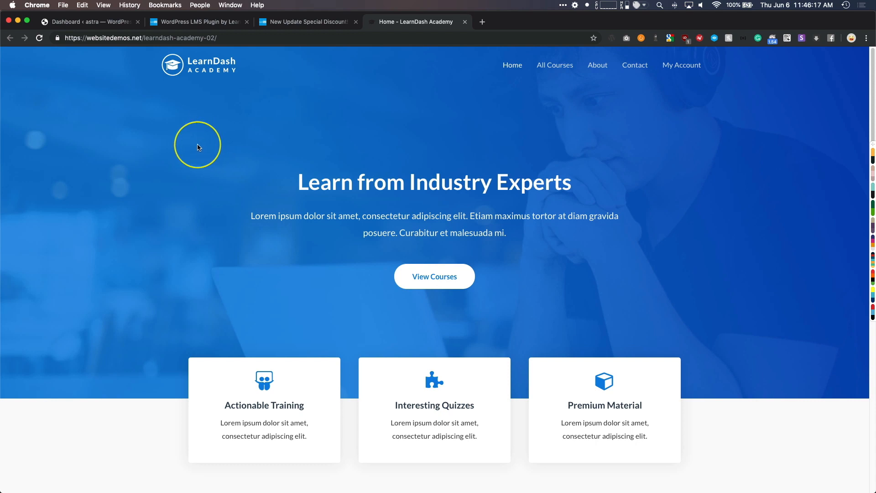
mouse_move(297, 81)
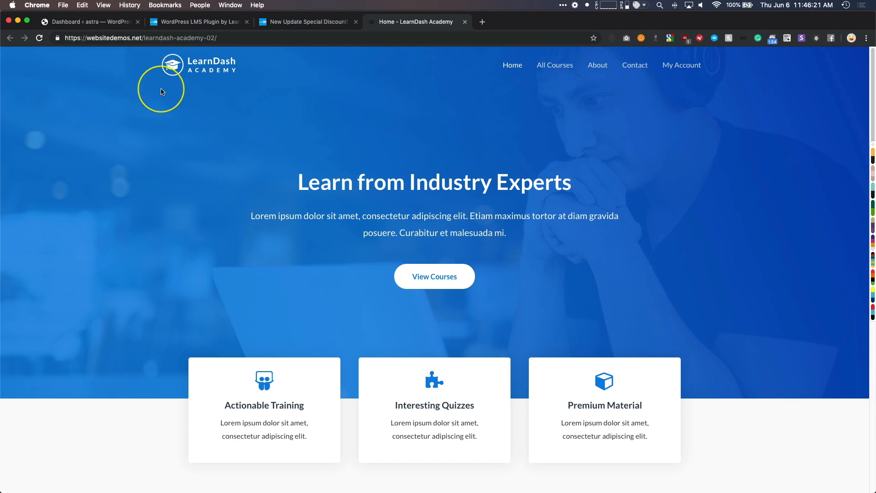
mouse_move(225, 79)
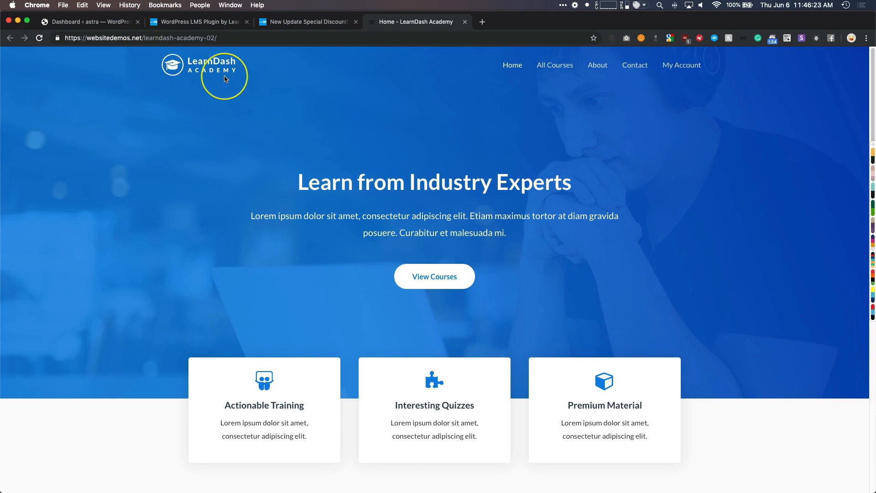
- Scroll through the current LearnDash page's content and back up
scroll(down, 3)
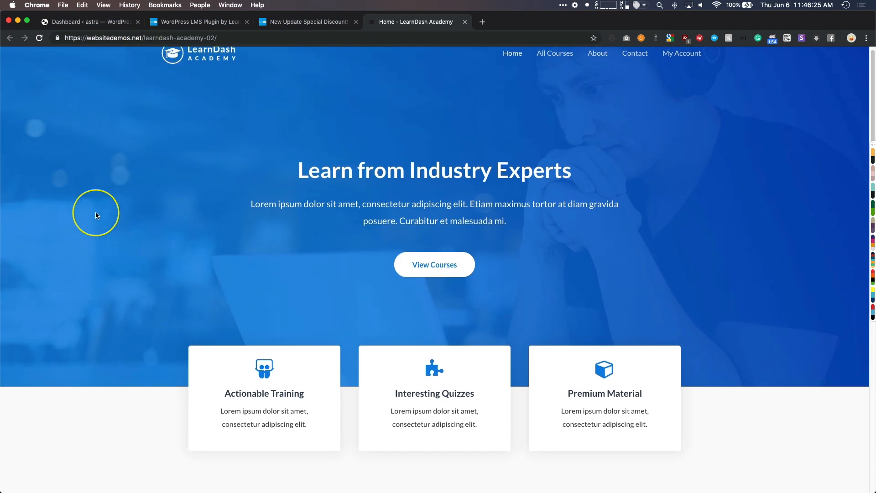
scroll(down, 3)
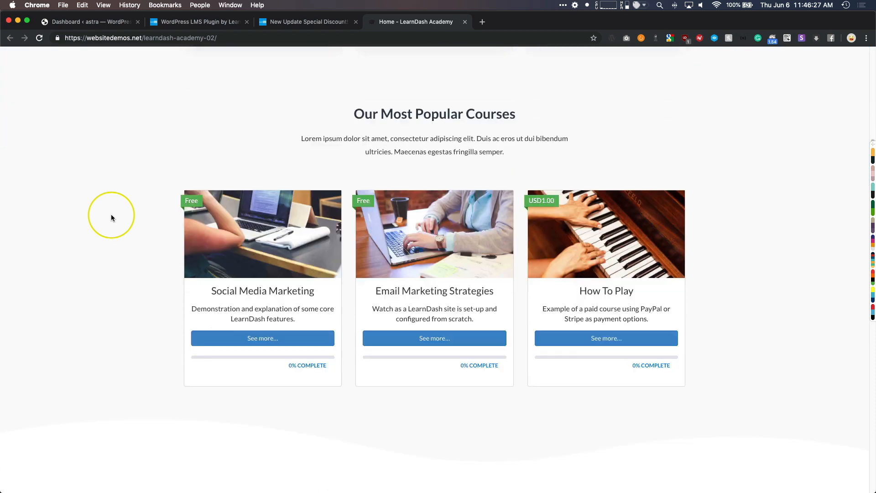
scroll(down, 3)
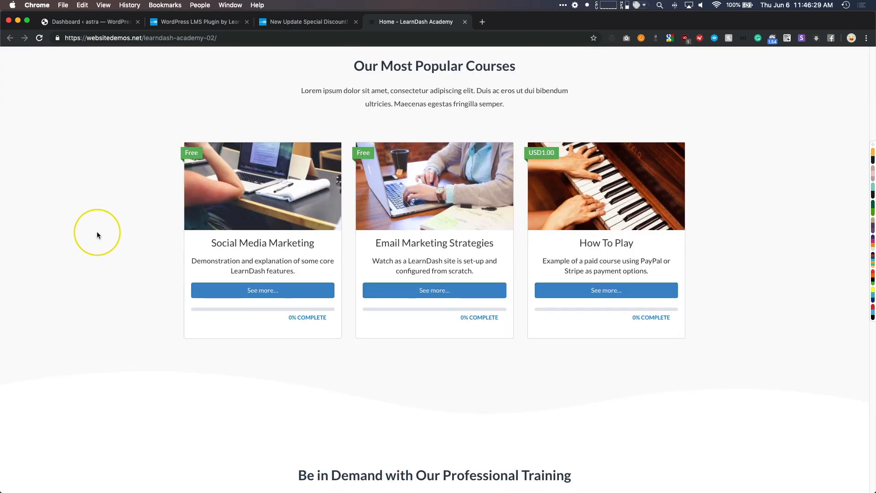
mouse_move(101, 237)
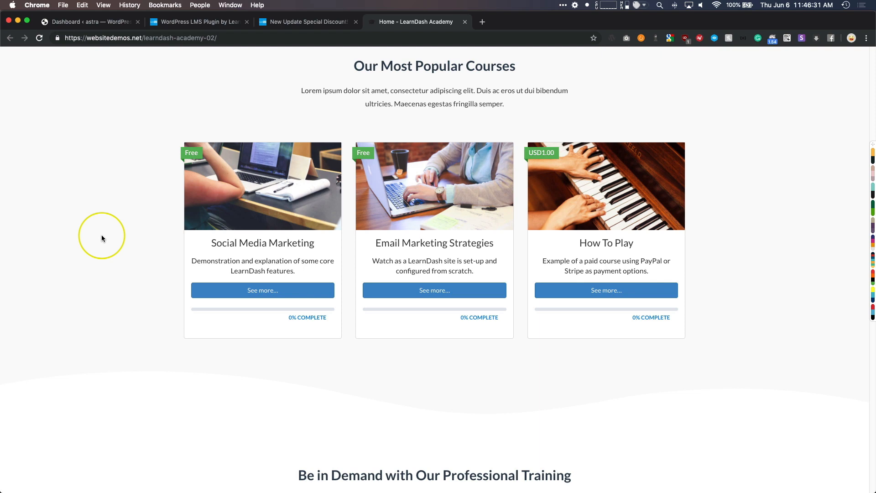
scroll(down, 3)
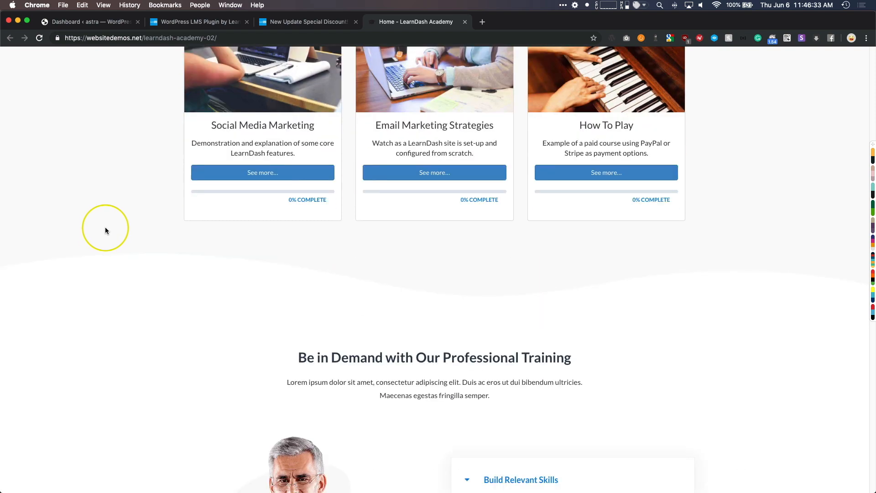
scroll(down, 3)
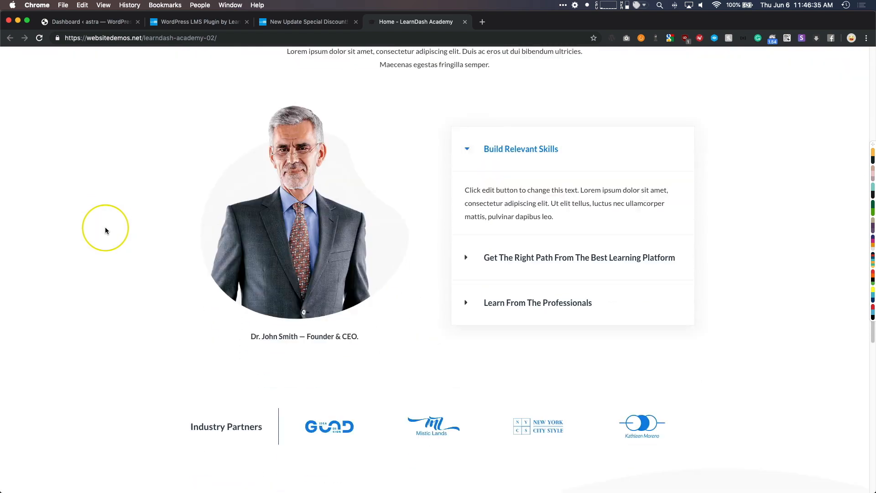
scroll(down, 3)
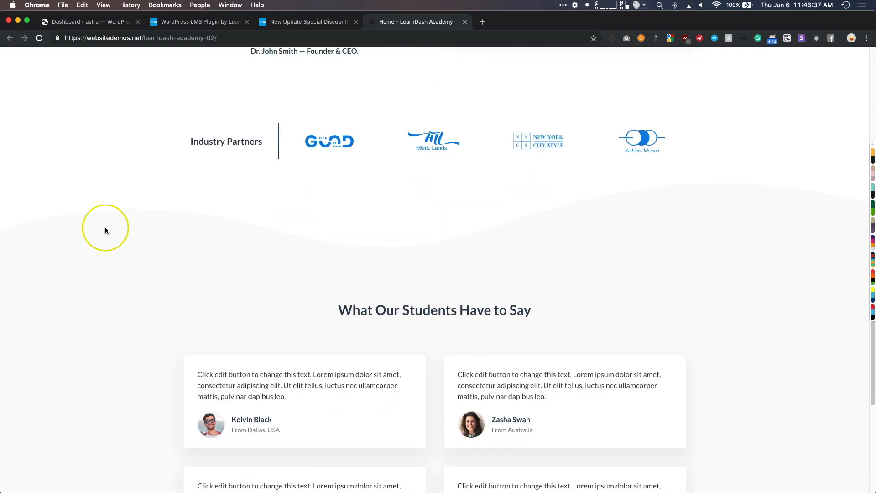
scroll(down, 3)
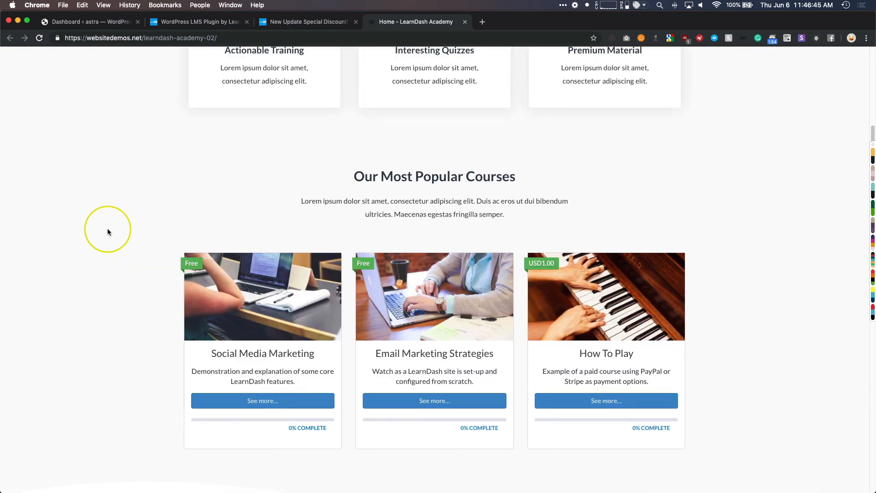
scroll(up, 3)
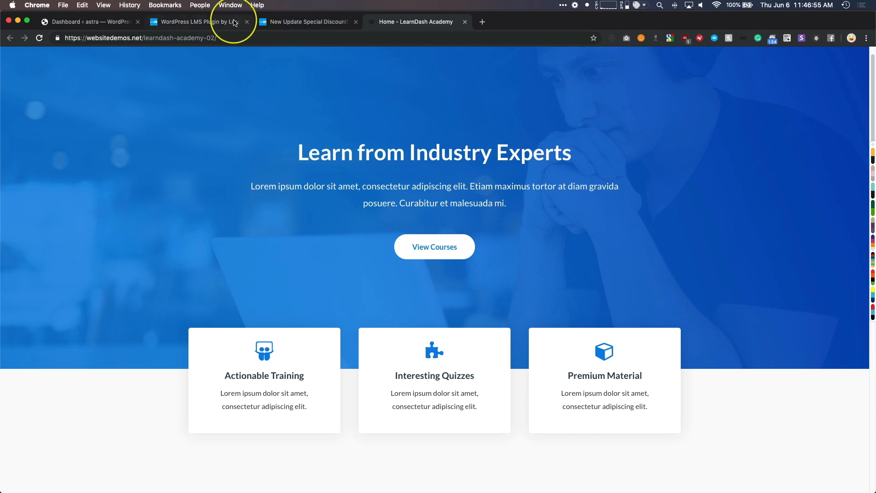
- Switch to the LearnDash product home page and scroll through its key features
click(195, 22)
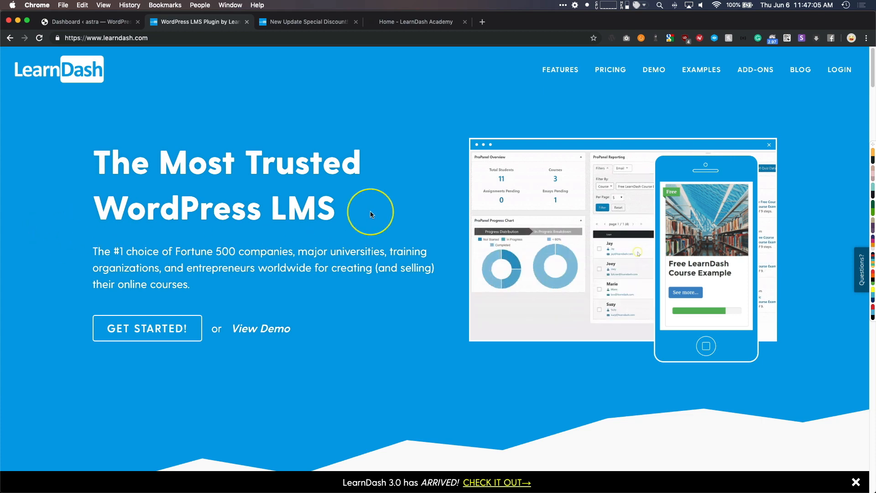
mouse_move(392, 195)
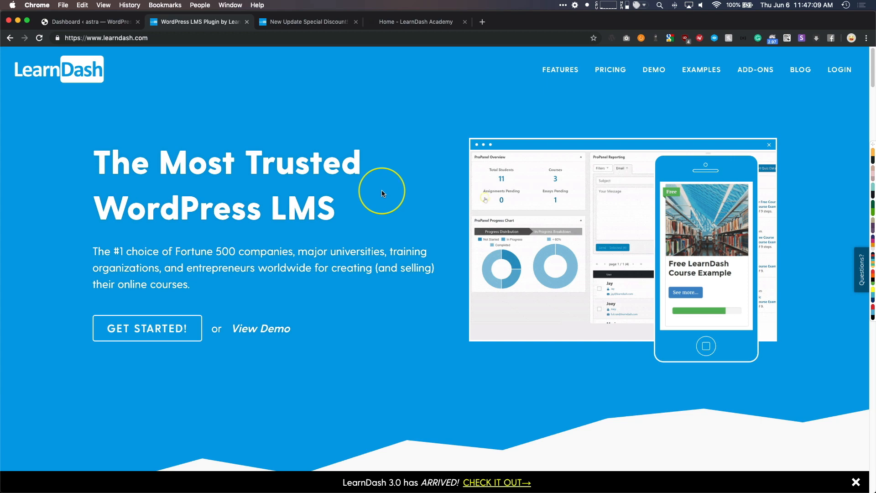
scroll(down, 3)
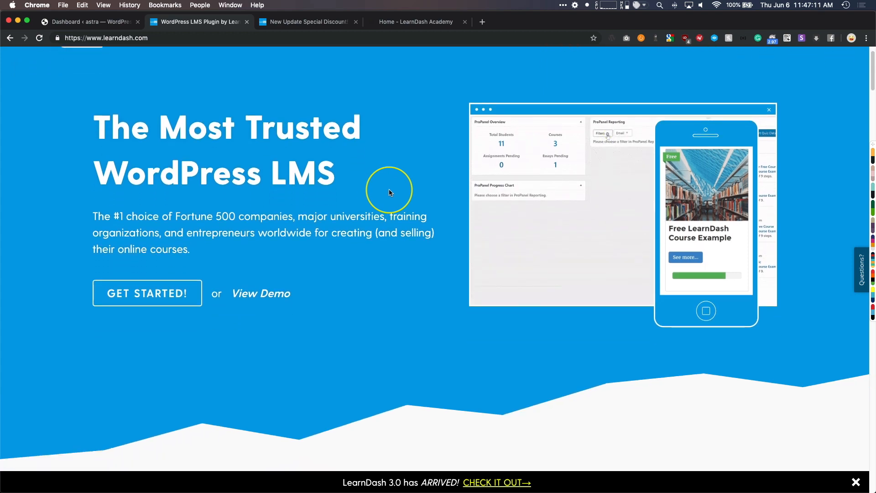
scroll(down, 3)
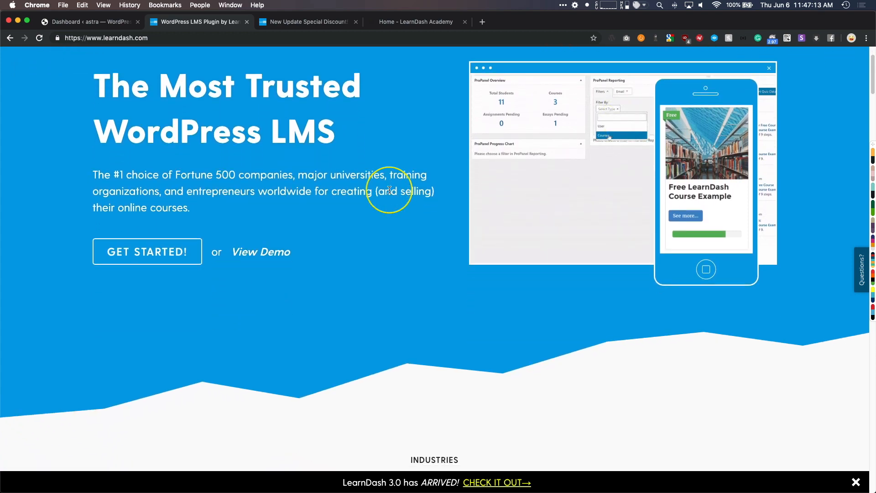
scroll(down, 3)
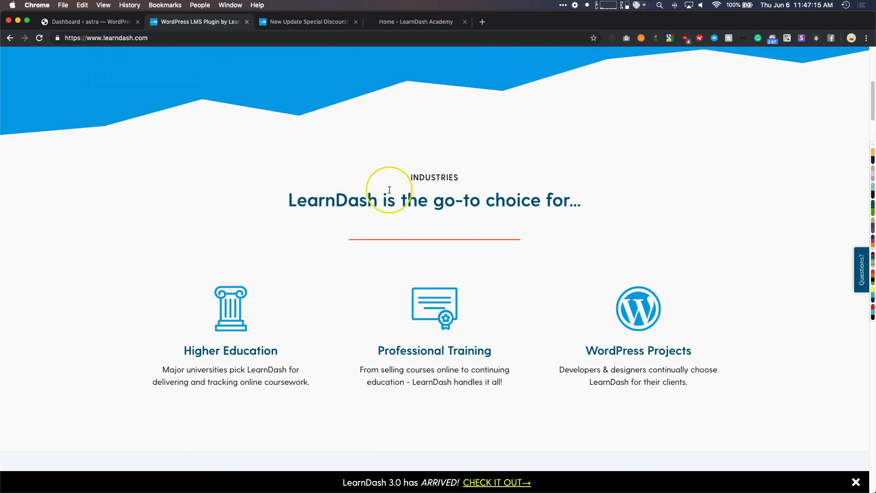
scroll(down, 3)
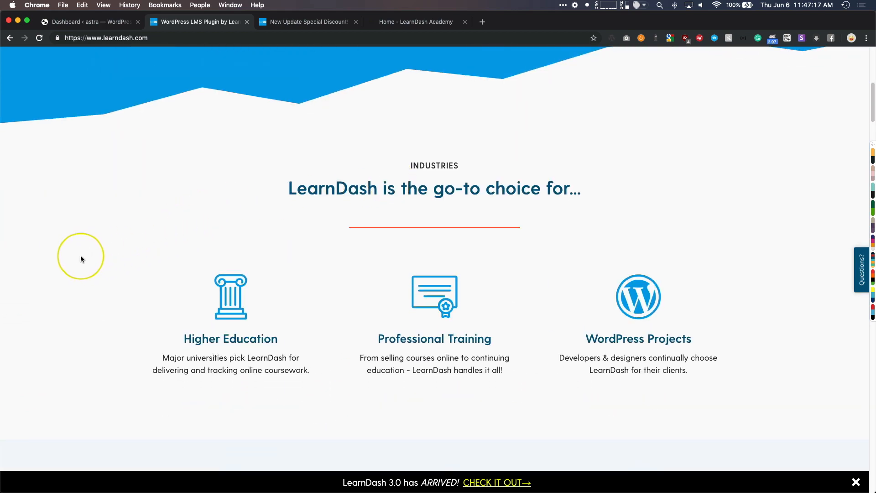
scroll(down, 3)
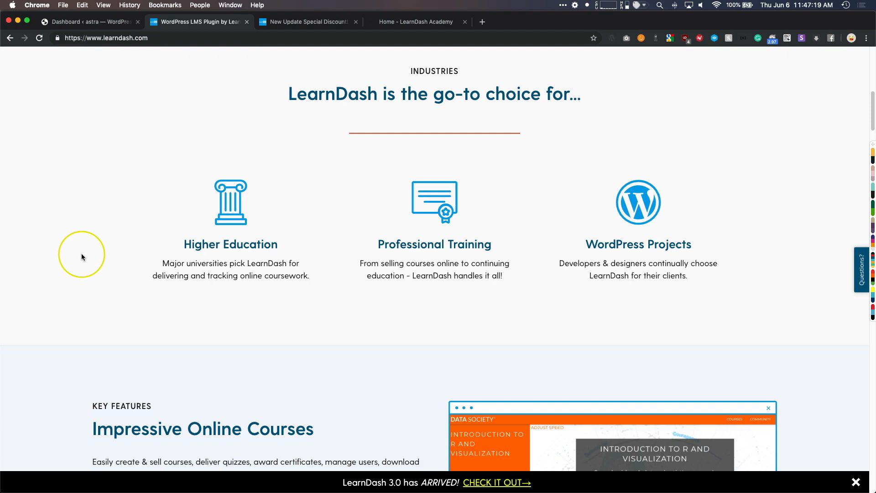
scroll(down, 3)
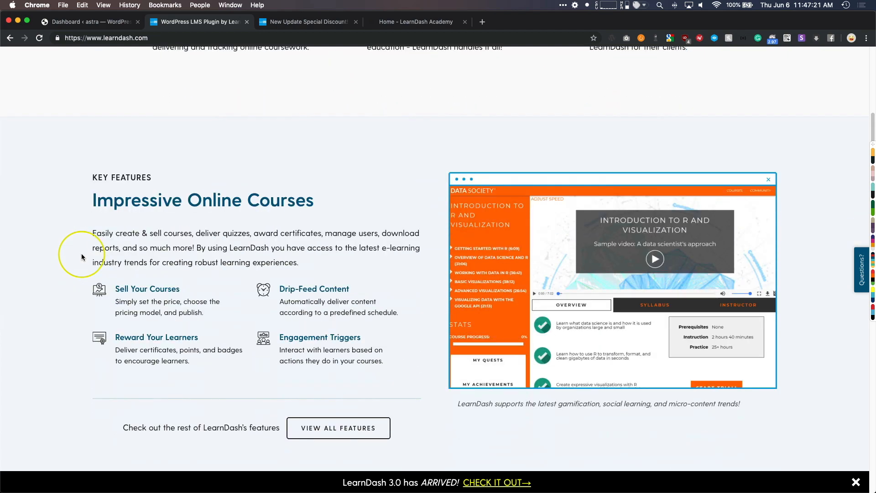
mouse_move(63, 266)
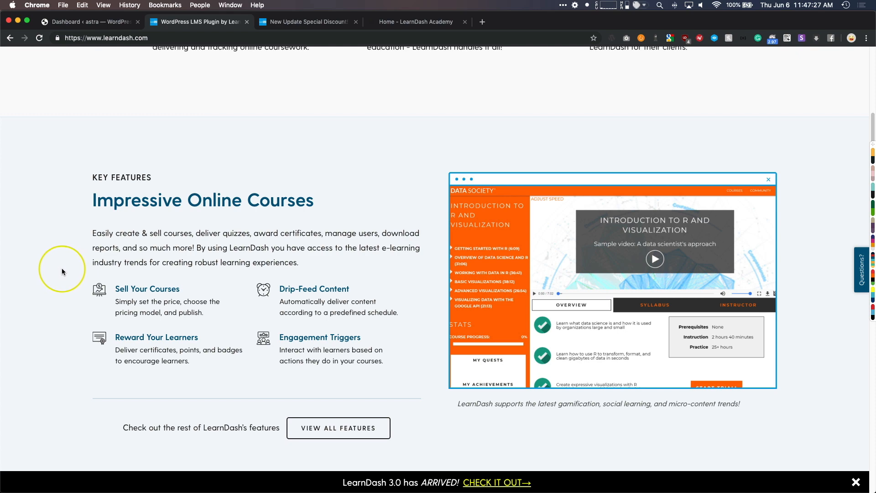
scroll(down, 3)
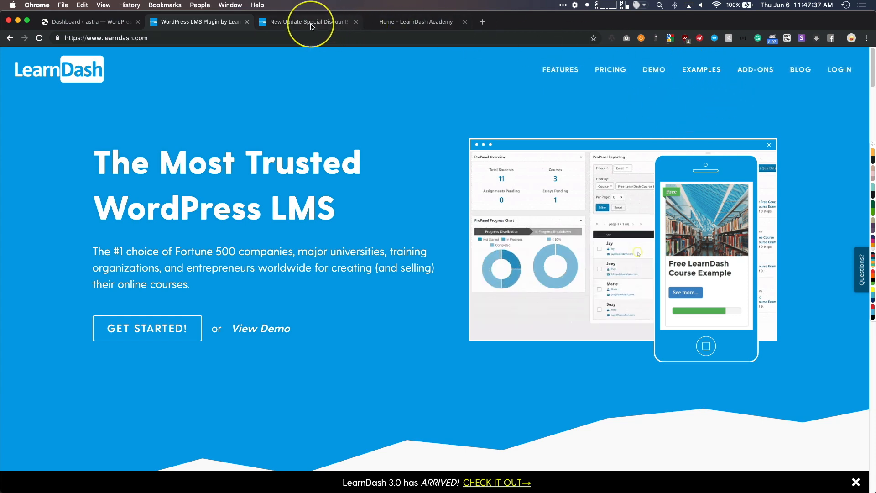
click(307, 22)
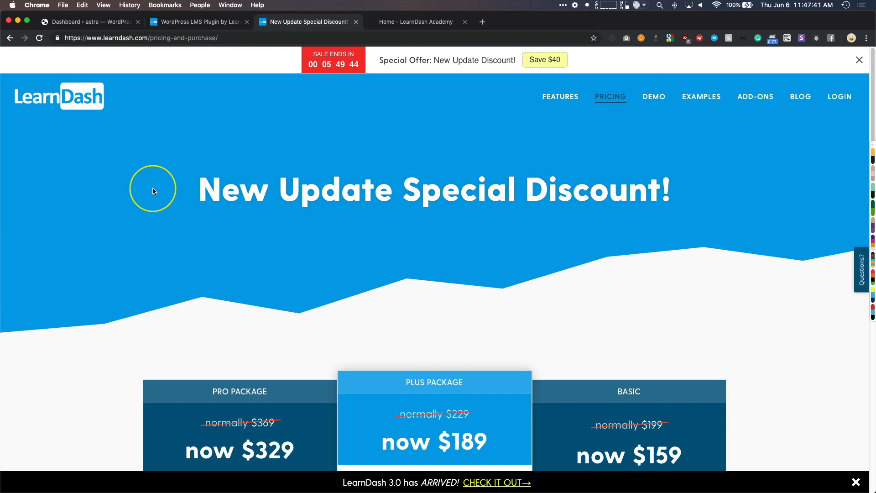
scroll(down, 3)
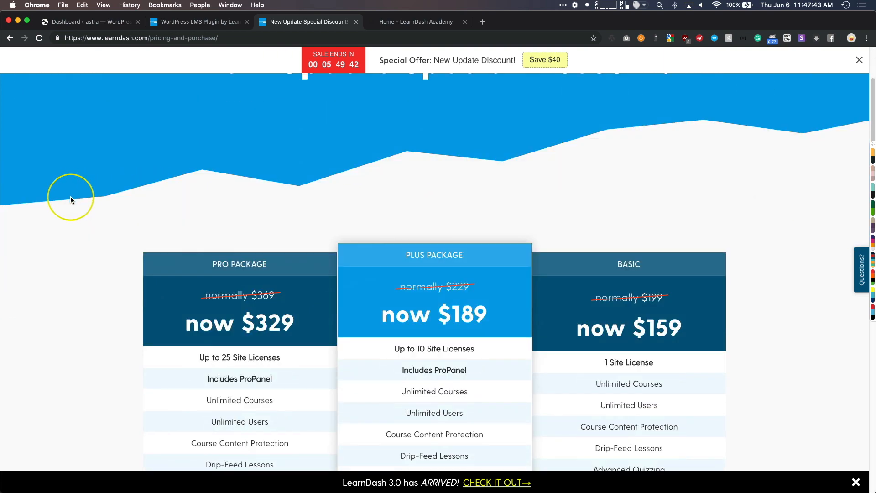
scroll(down, 3)
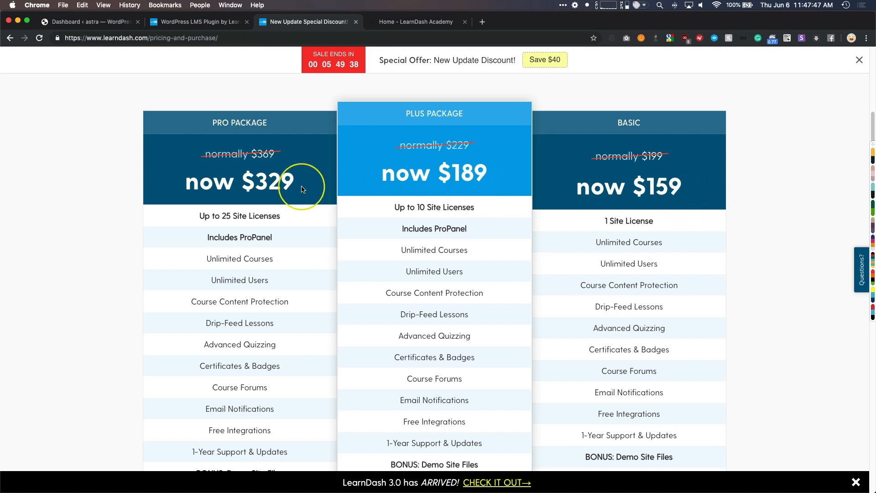
mouse_move(627, 187)
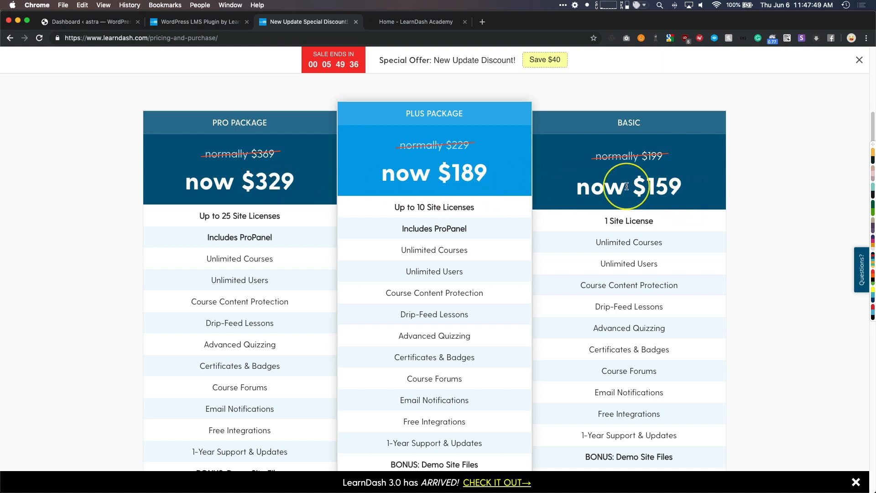
mouse_move(459, 155)
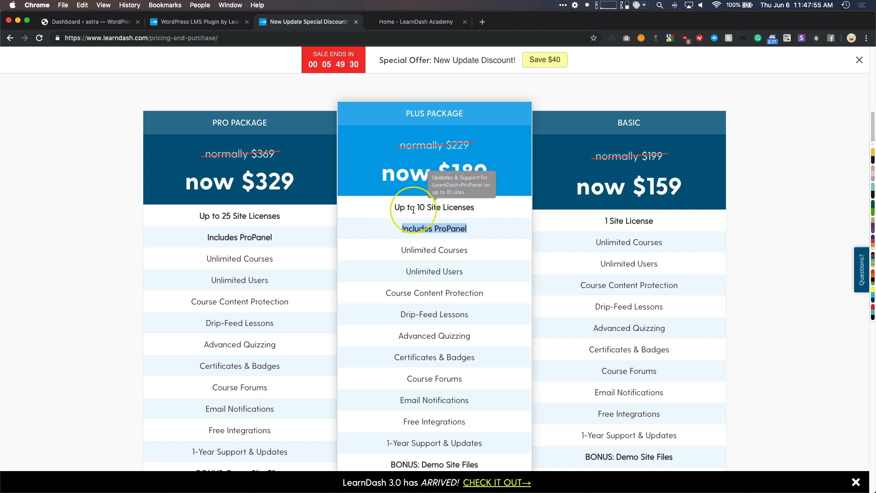
mouse_move(426, 155)
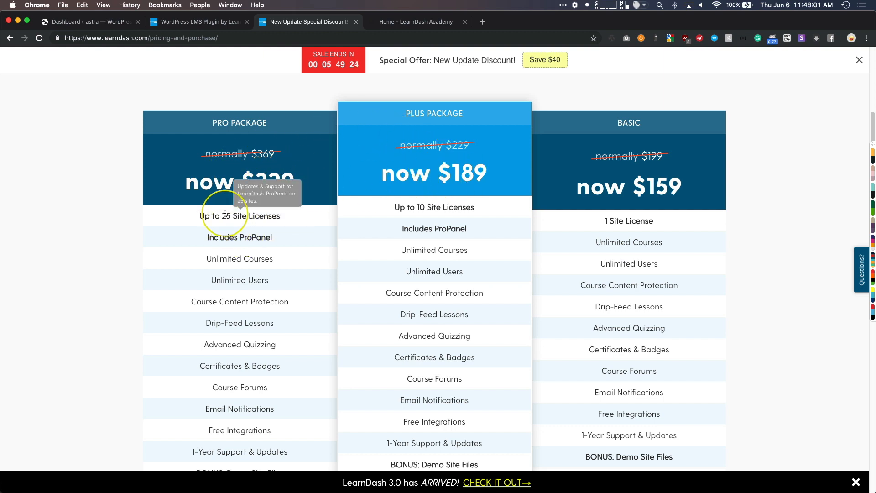
scroll(down, 3)
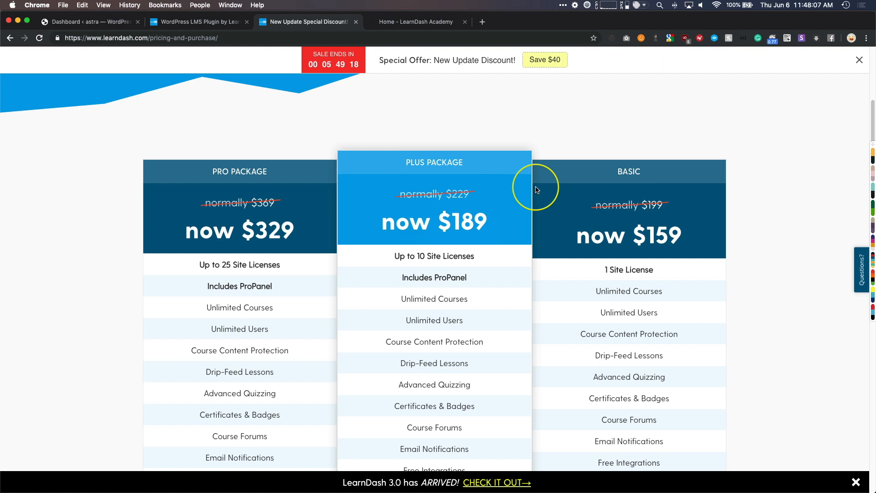
mouse_move(637, 232)
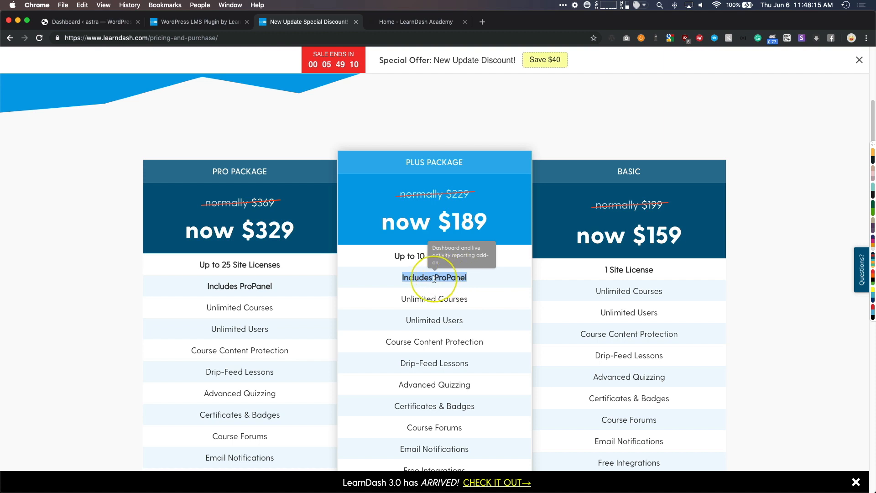
mouse_move(429, 134)
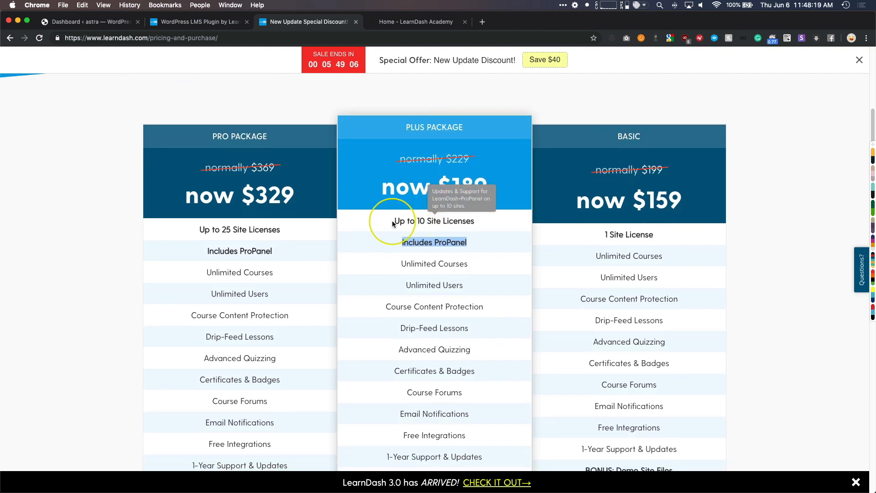
mouse_move(628, 234)
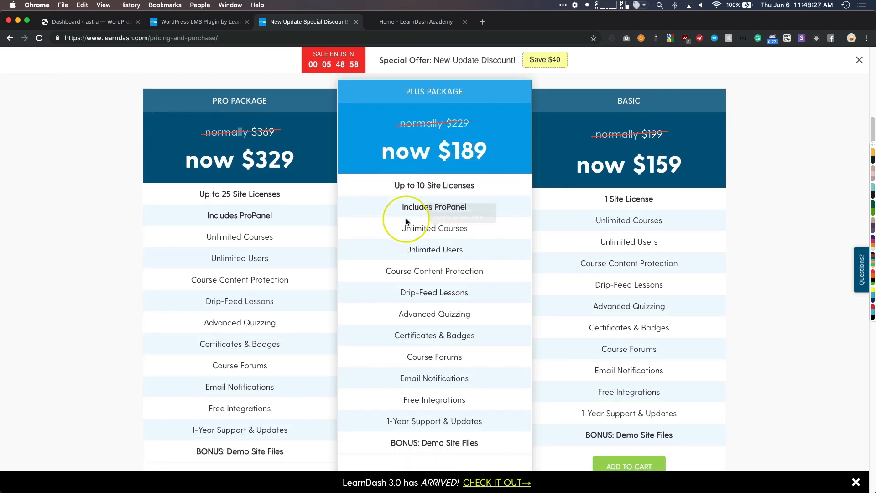
- From the WordPress dashboard, go to Appearance > Themes and browse new themes
click(87, 21)
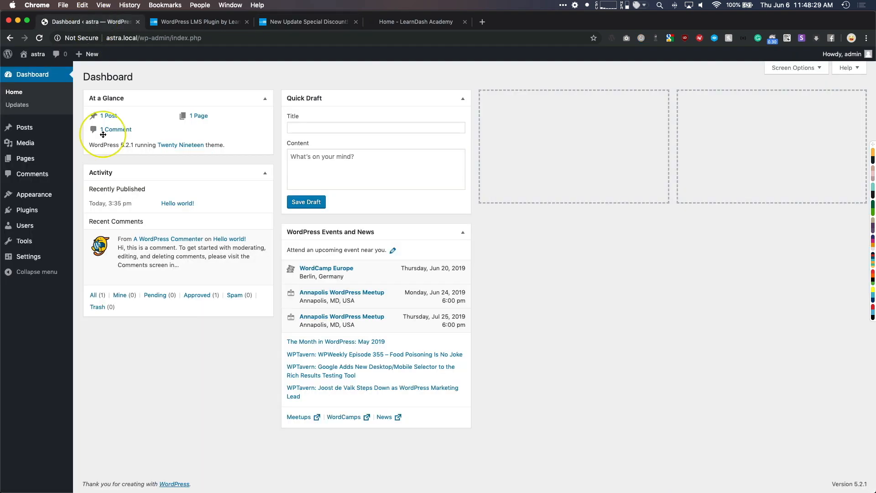
mouse_move(309, 268)
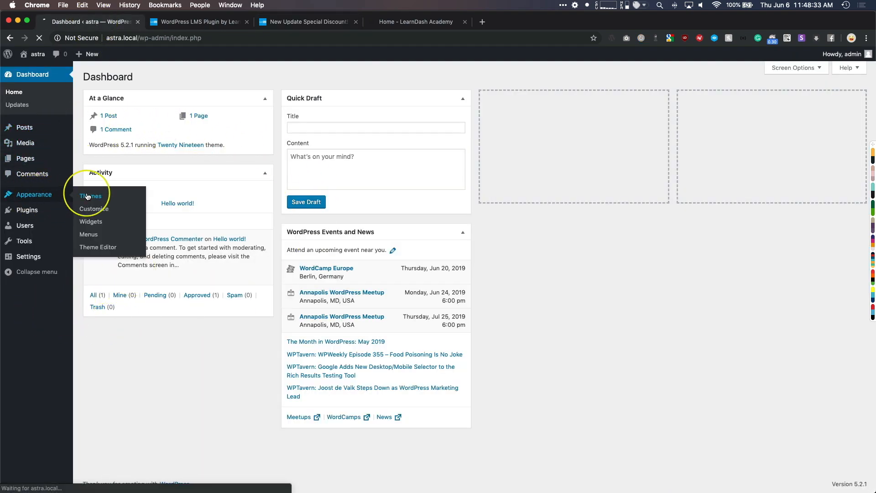
click(90, 195)
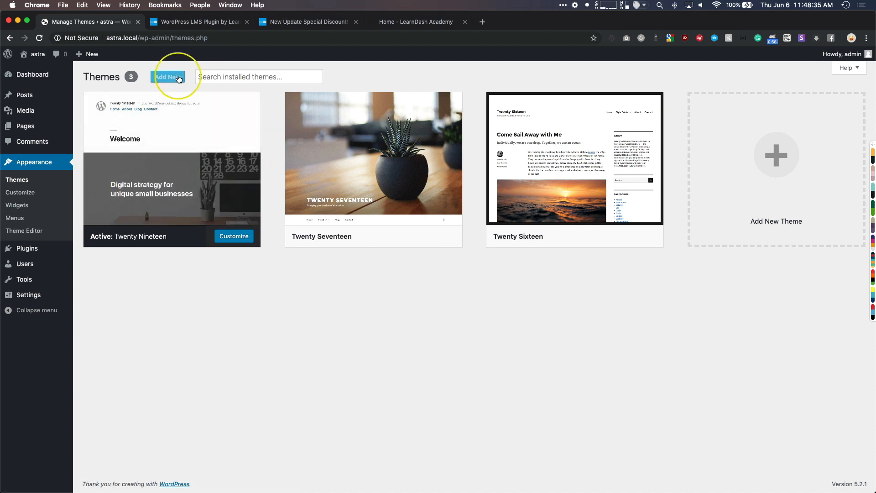
click(167, 77)
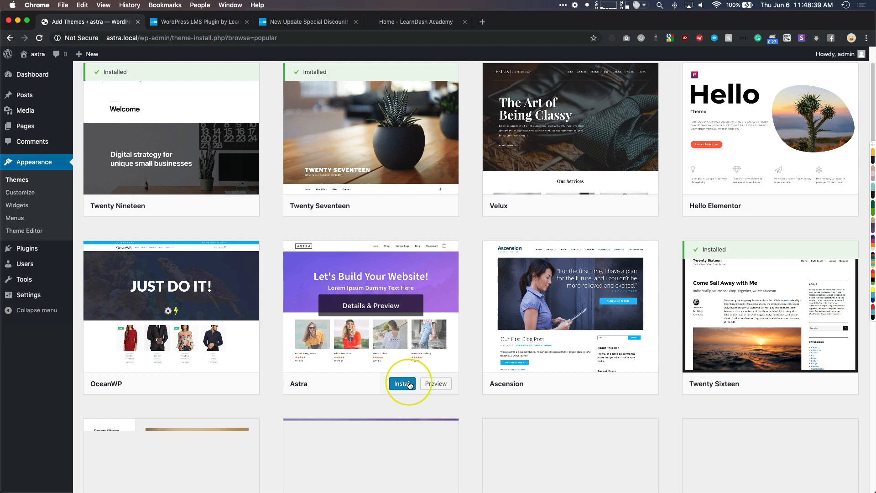
- Install and activate the Astra theme, dismissing its thank-you notice
click(401, 384)
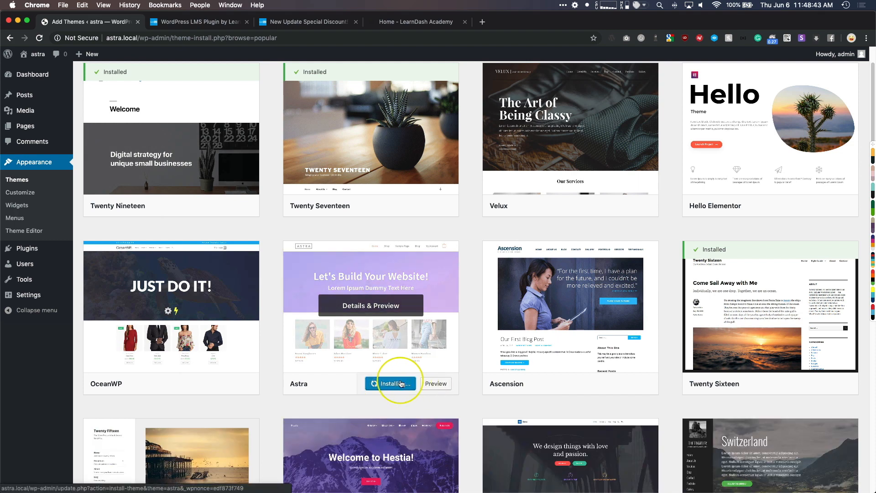
click(394, 383)
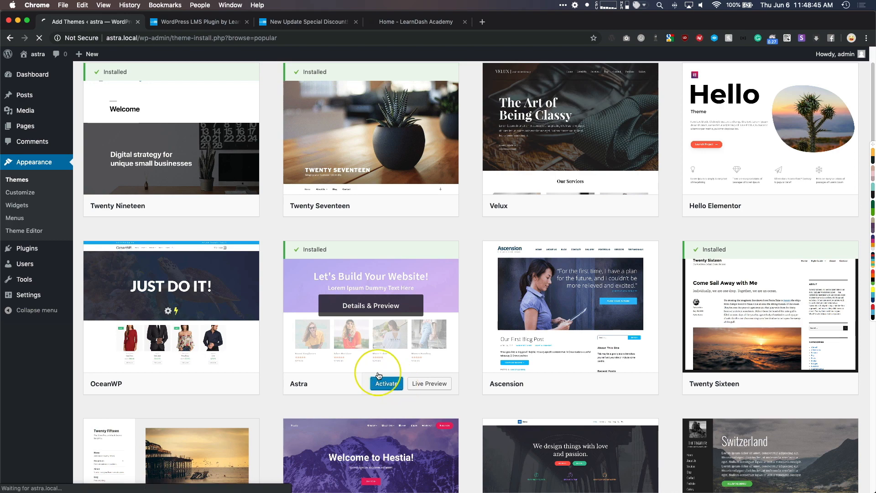
click(385, 384)
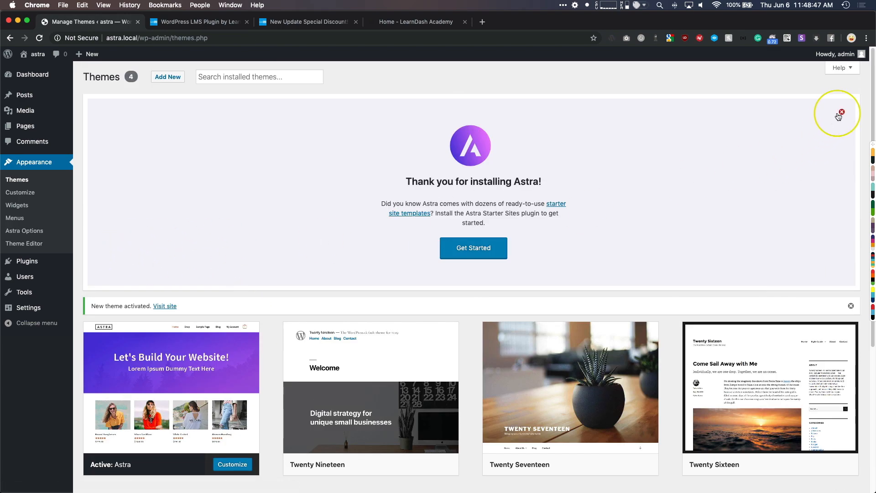
click(841, 111)
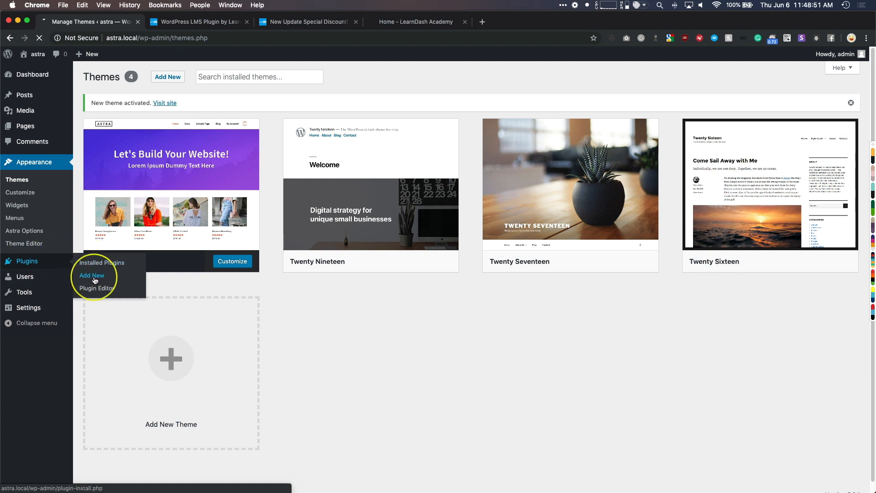
- Upload astra-premium-sites-1.3.13.zip through Plugins > Add New > Upload Plugin
click(91, 275)
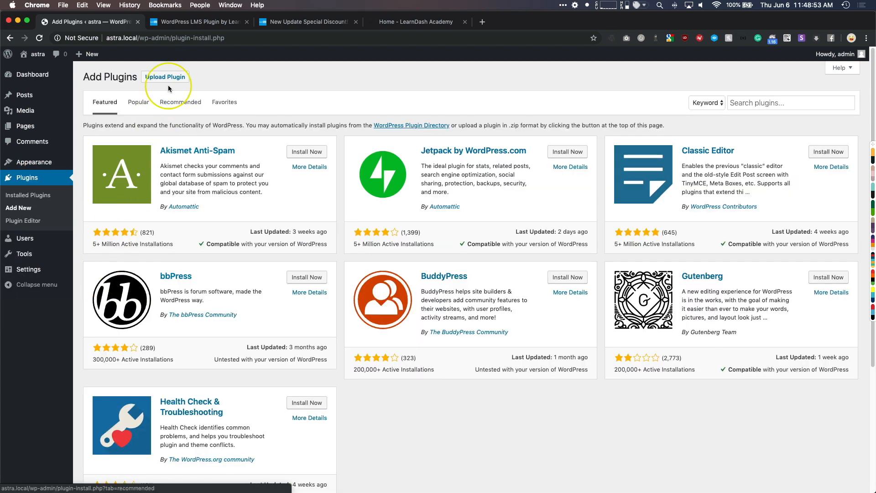
click(165, 77)
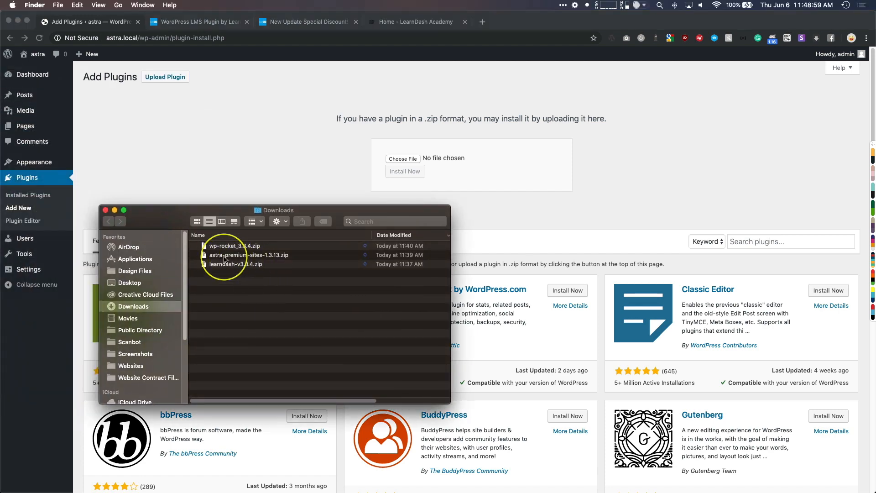
click(402, 159)
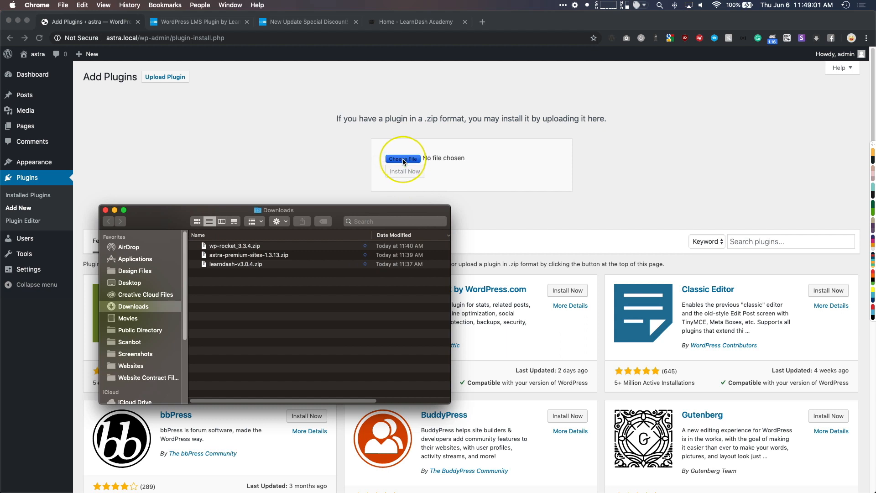
double_click(249, 254)
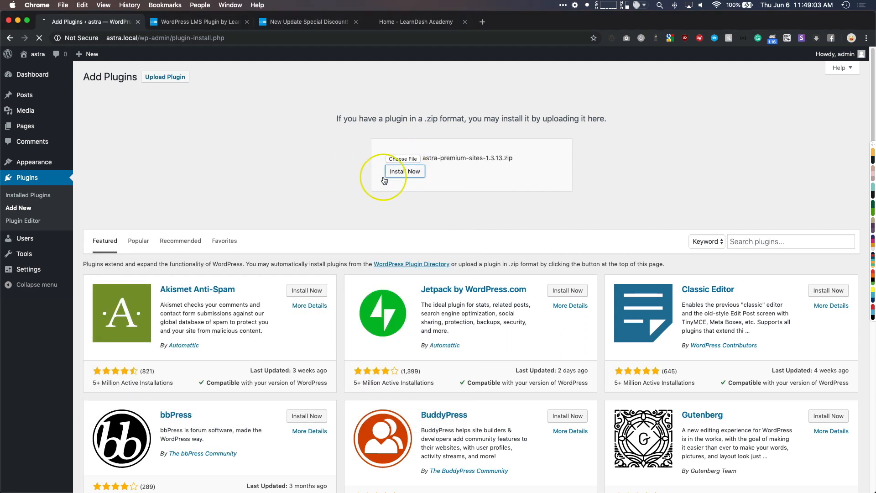
- Install the uploaded Astra Premium Sites plugin and activate it
click(404, 170)
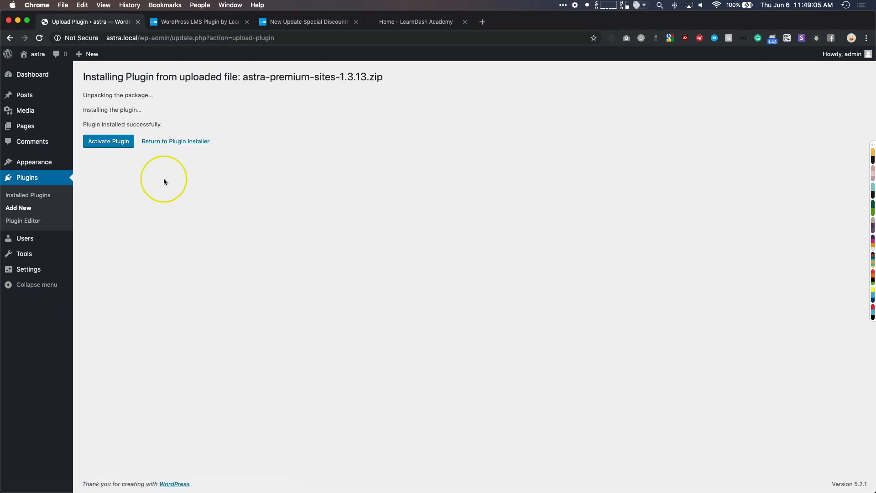
click(108, 141)
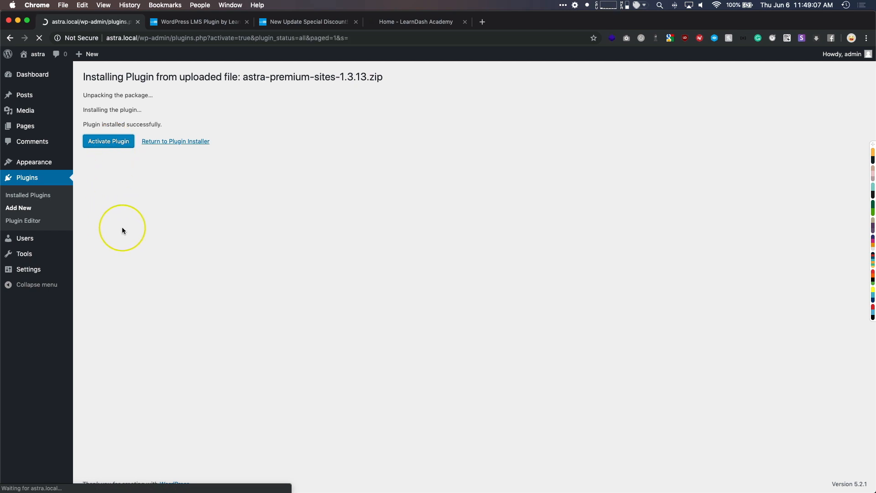
click(108, 140)
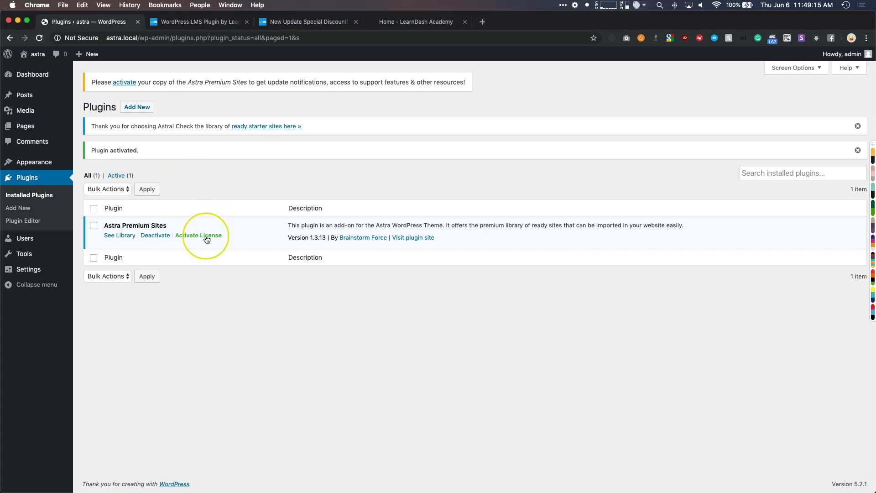
- Enter the Astra Premium Sites license key, activate it and close the confirmation
click(198, 235)
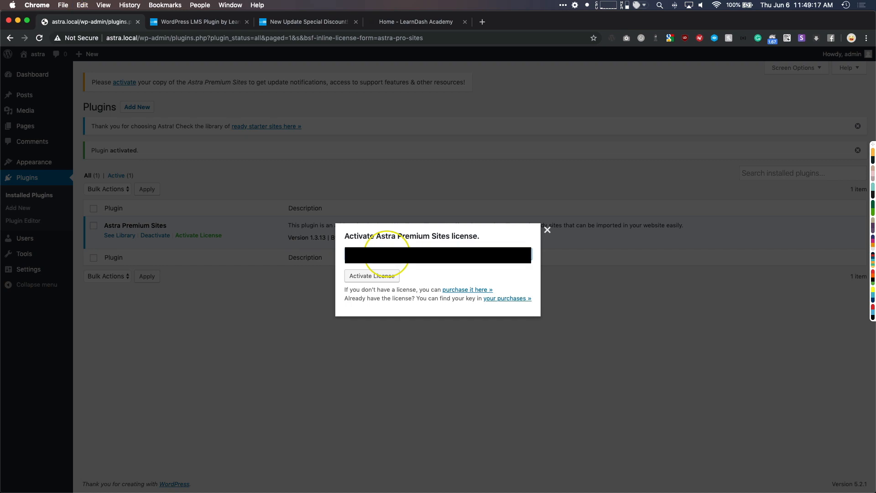
click(371, 275)
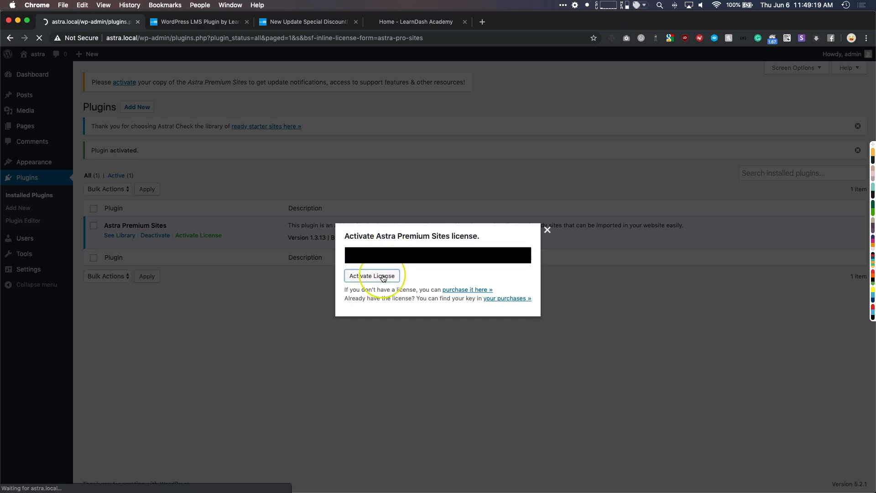
click(371, 276)
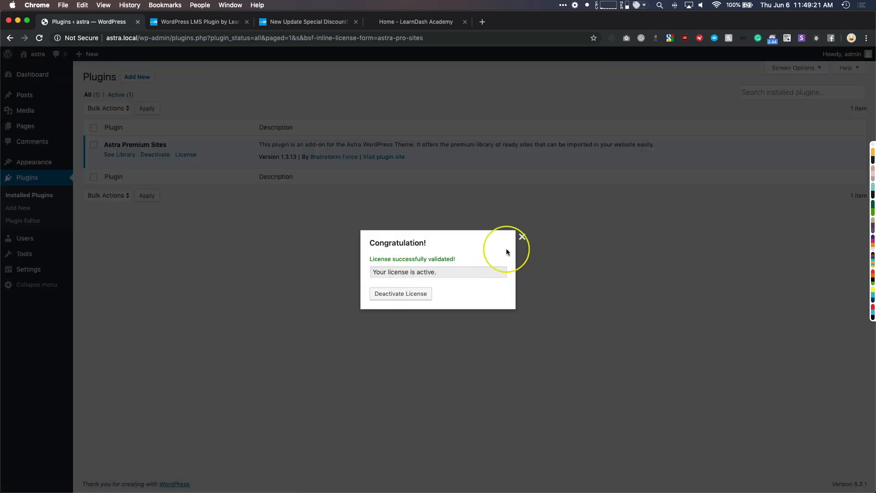
click(520, 238)
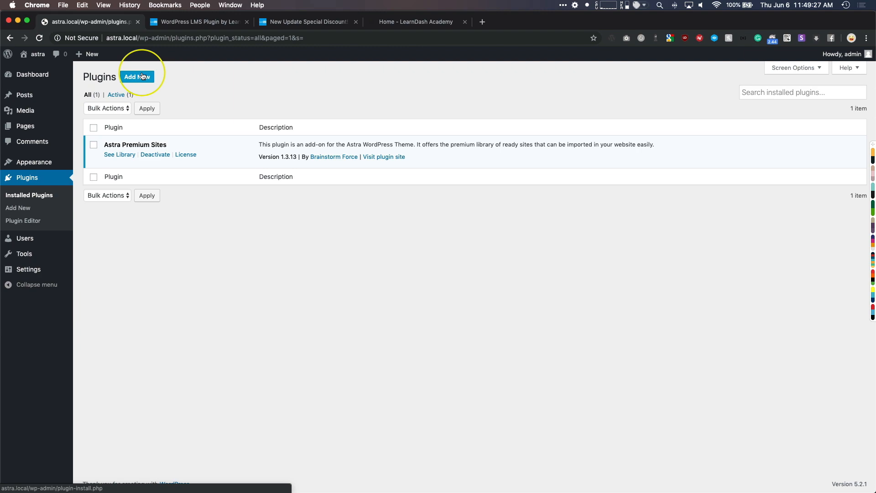
- Upload learndash-v3.0.4.zip through the plugin zip upload form
click(138, 76)
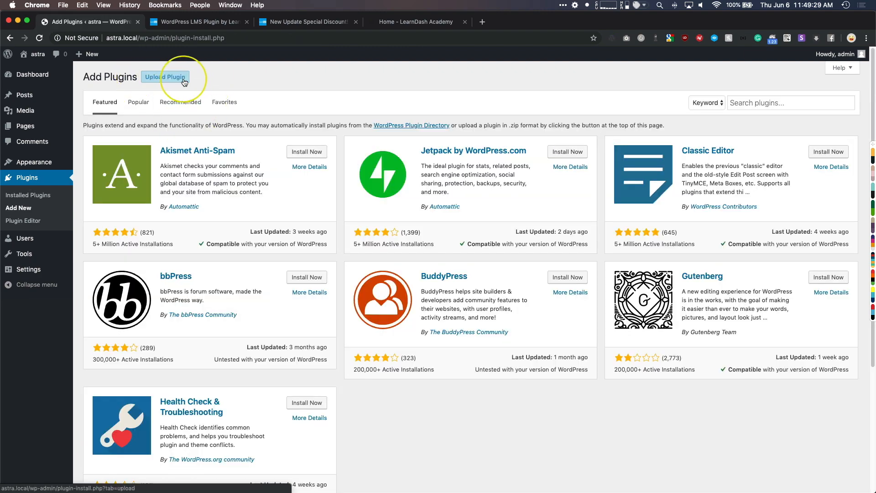
click(166, 77)
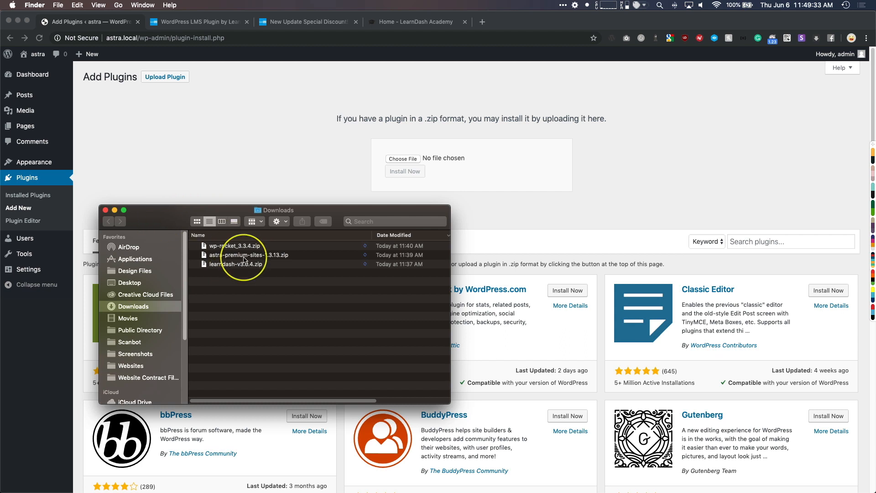
double_click(235, 263)
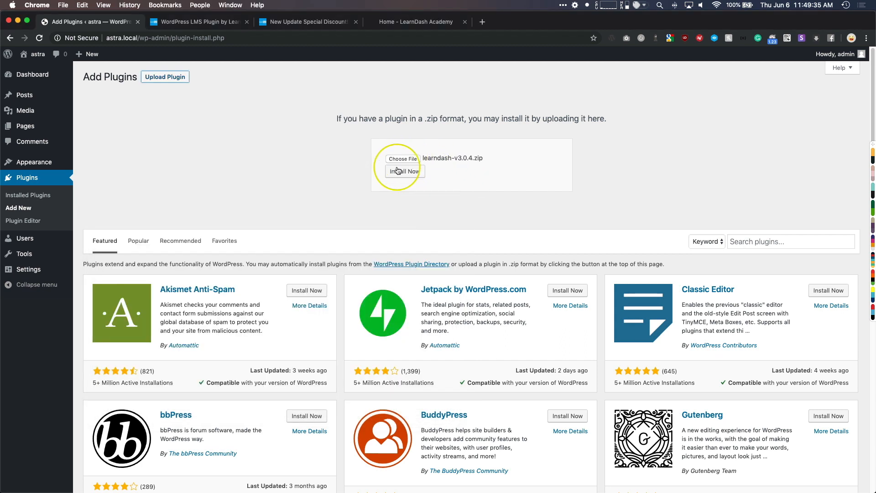
- Install the uploaded LearnDash LMS 3.0.4 plugin and activate it
click(404, 170)
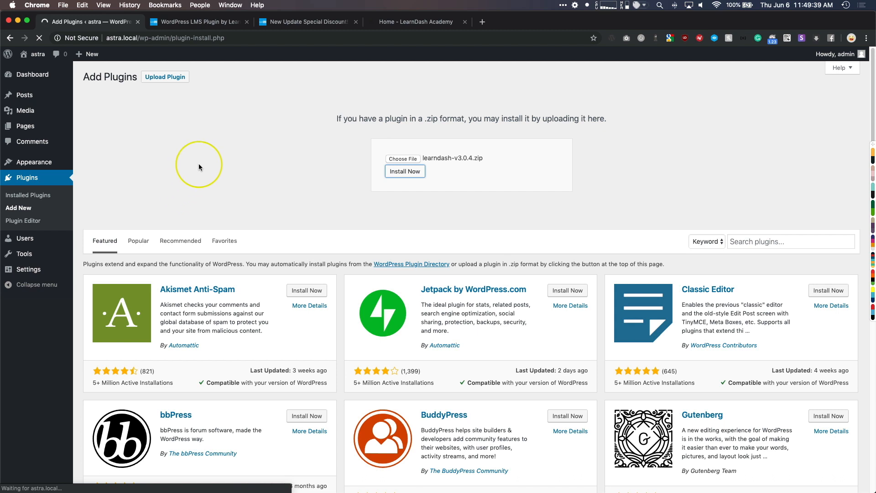
click(404, 171)
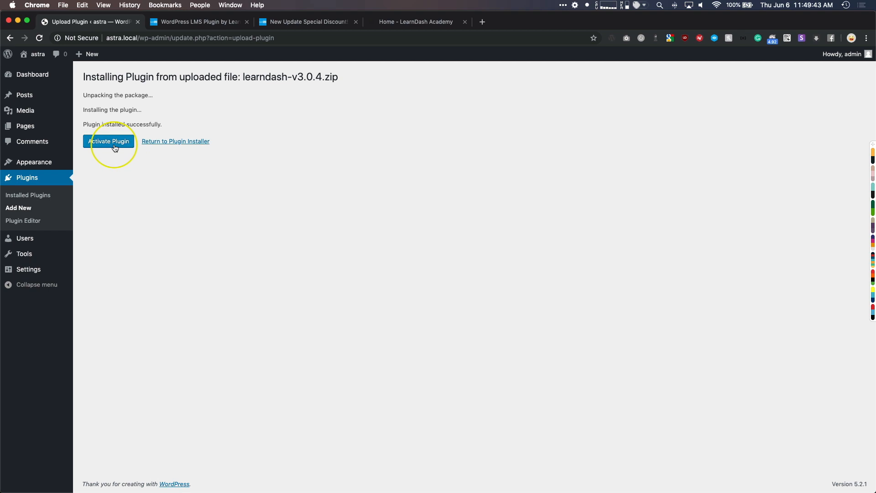
click(109, 141)
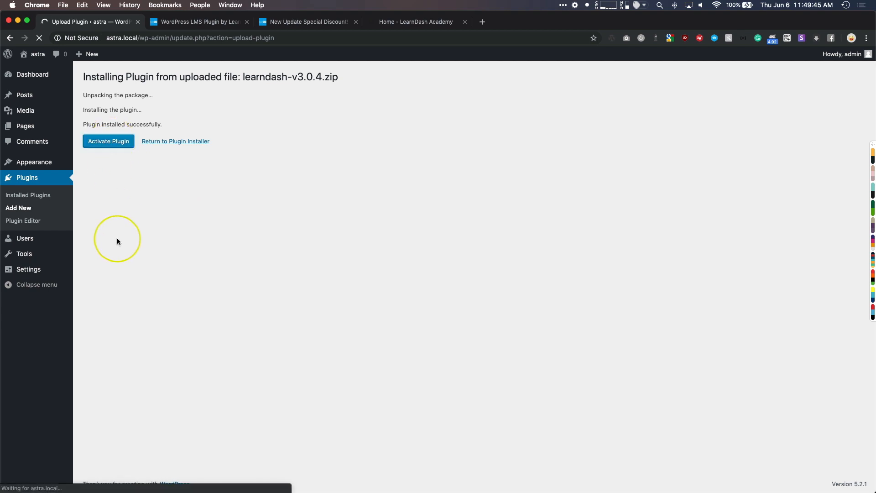
click(108, 141)
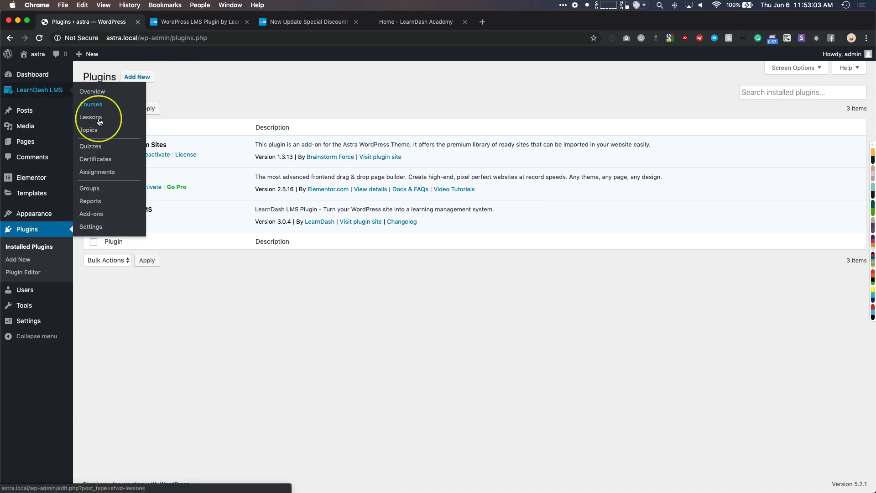
- From LearnDash LMS > Add-ons, install the LearnDash Course Grid add-on
click(91, 214)
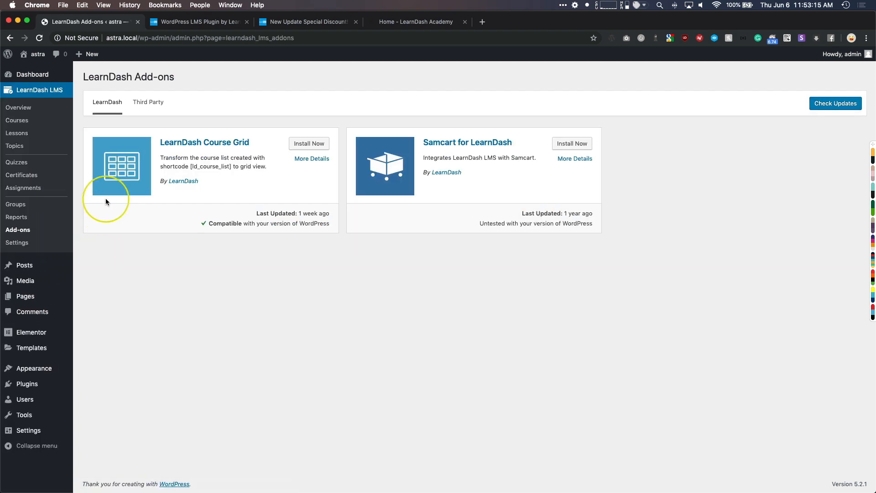
click(309, 143)
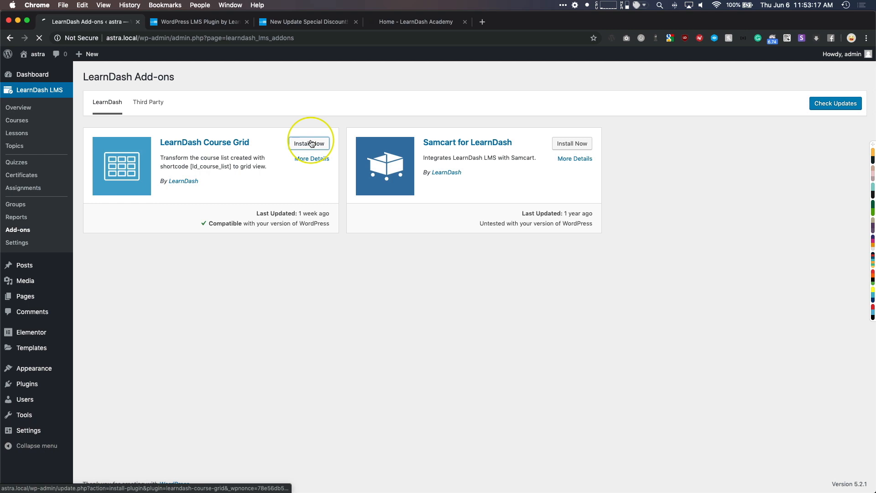
click(309, 144)
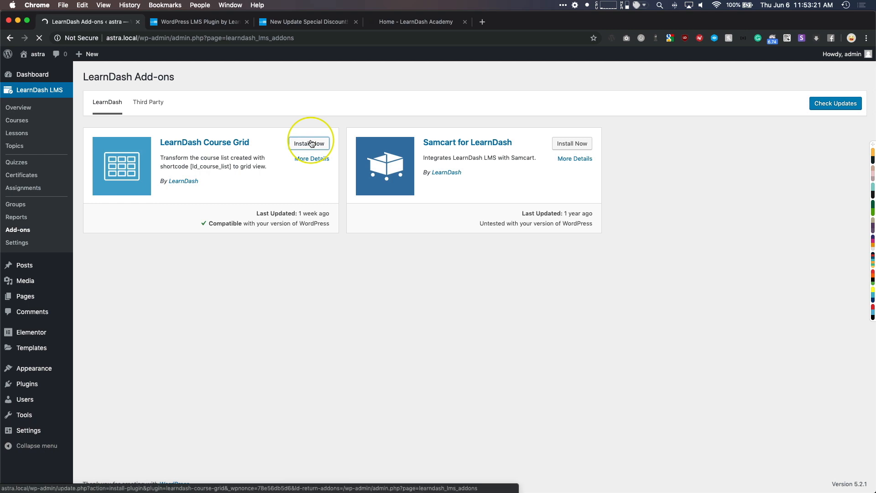
click(309, 143)
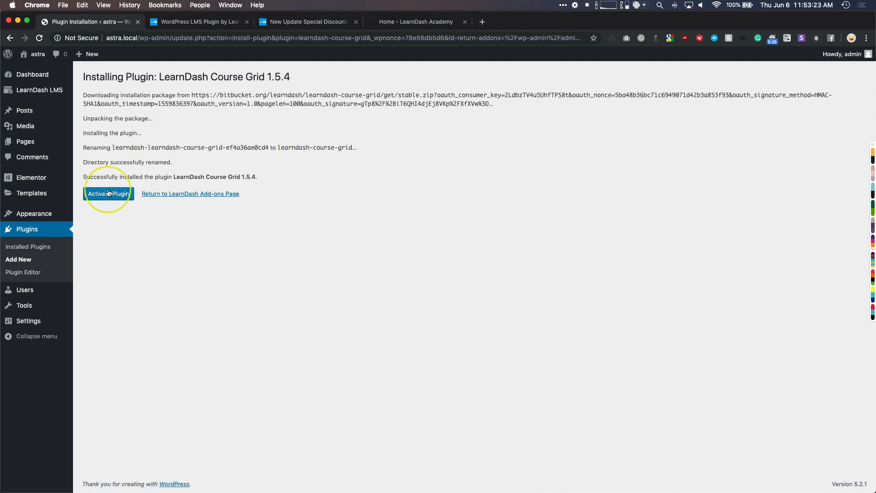
- Activate the LearnDash Course Grid 1.5.4 add-on
click(108, 193)
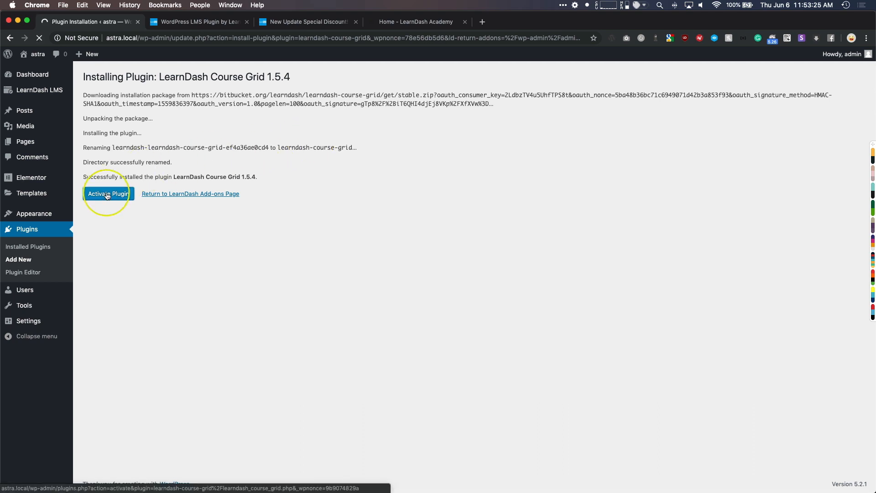
click(108, 193)
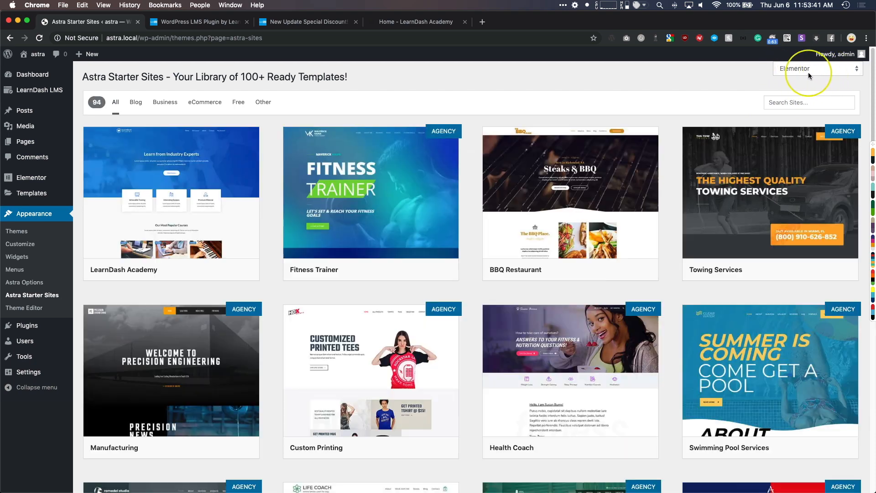
mouse_move(138, 195)
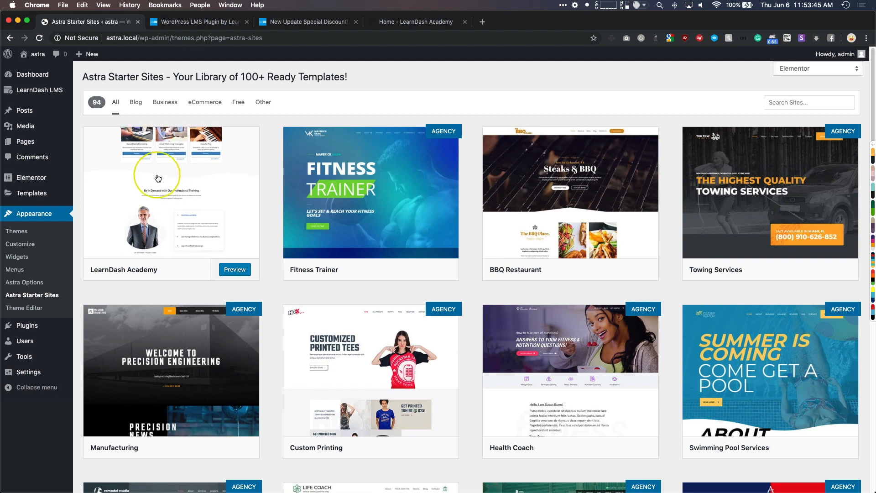
- Preview the LearnDash Academy template in the Astra Starter Sites library for Elementor
click(234, 270)
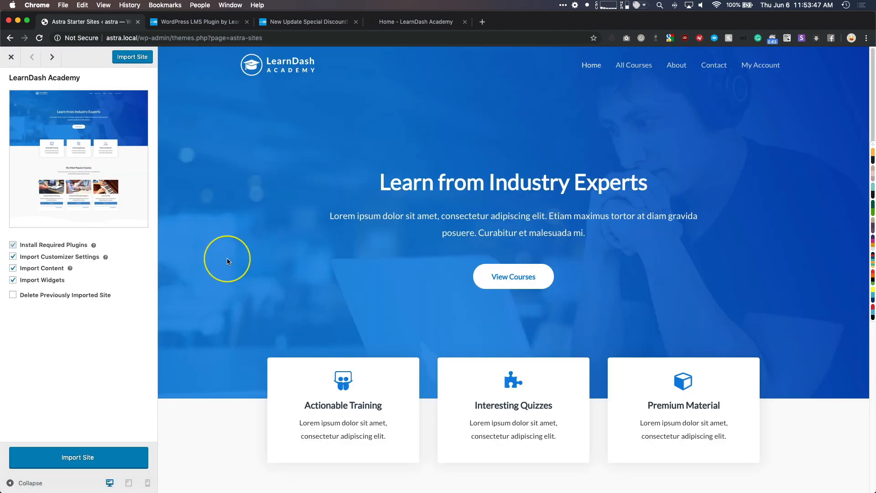
mouse_move(307, 246)
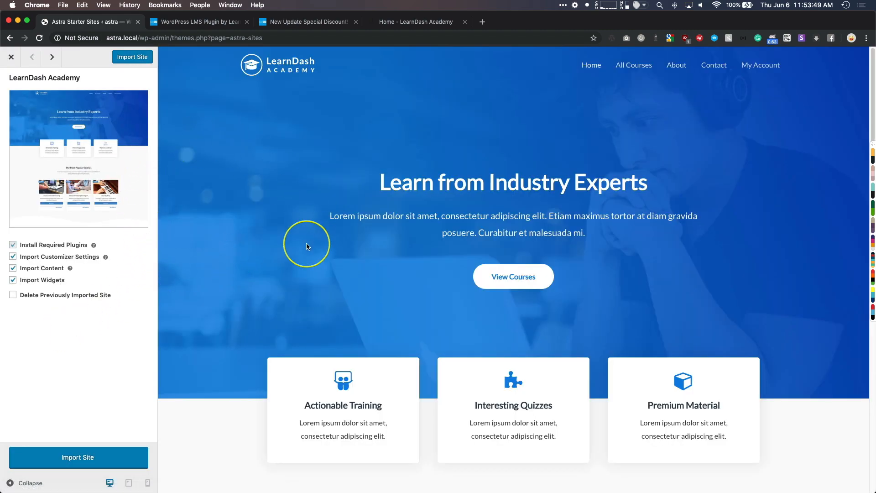
- Import the LearnDash Academy site with plugins, customizer settings, content and widgets checked
scroll(down, 3)
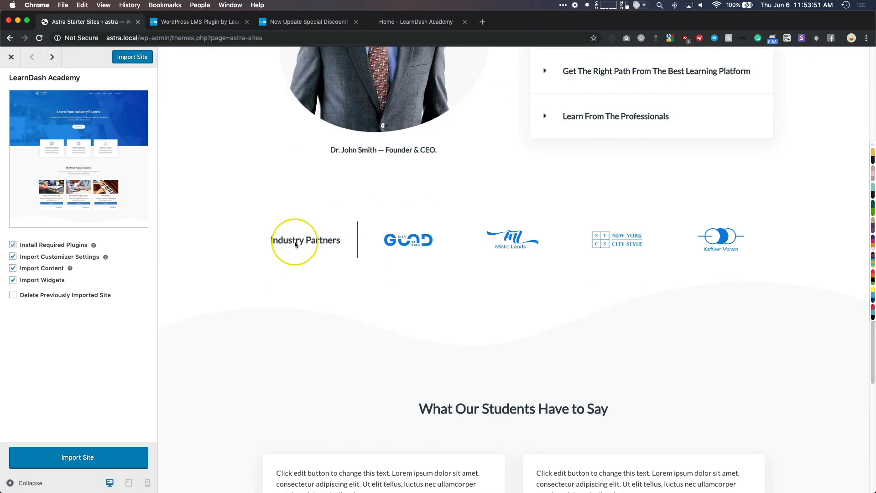
scroll(down, 3)
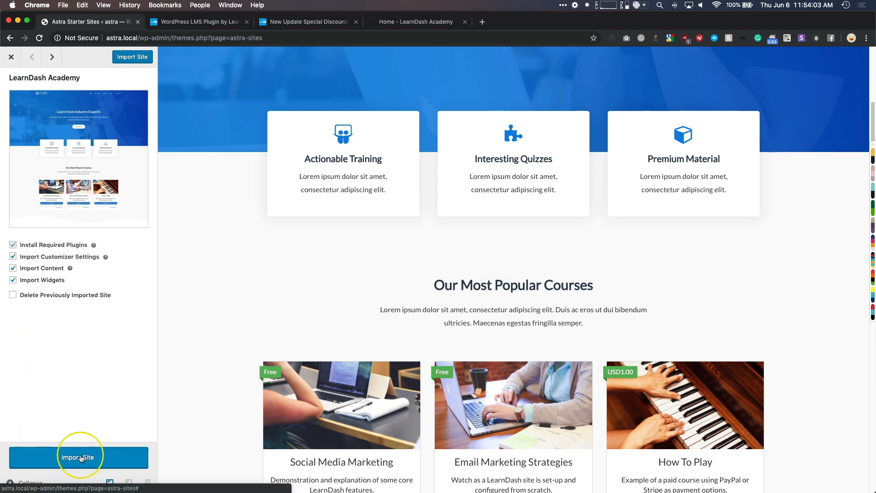
click(78, 456)
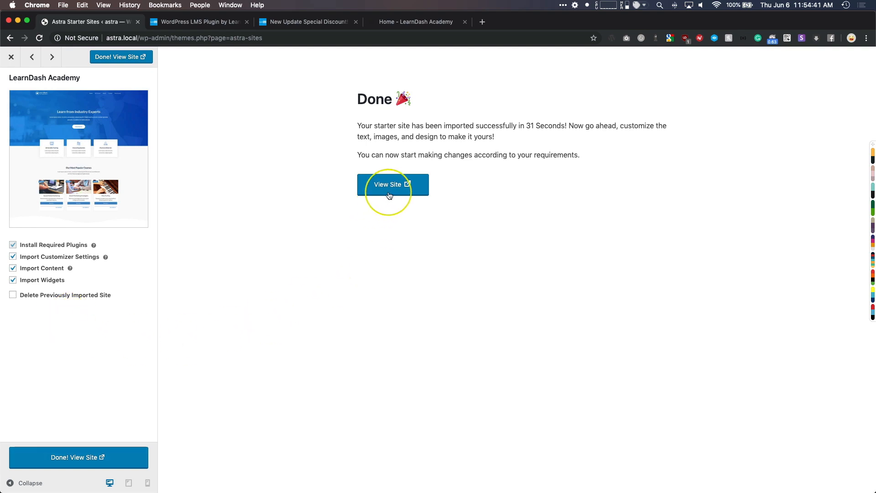
- View the imported site live and scroll through its home page
click(392, 184)
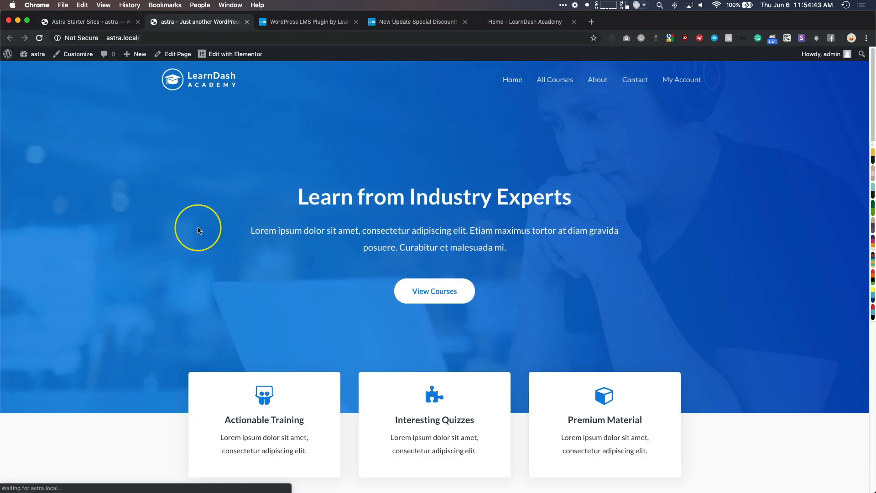
mouse_move(112, 213)
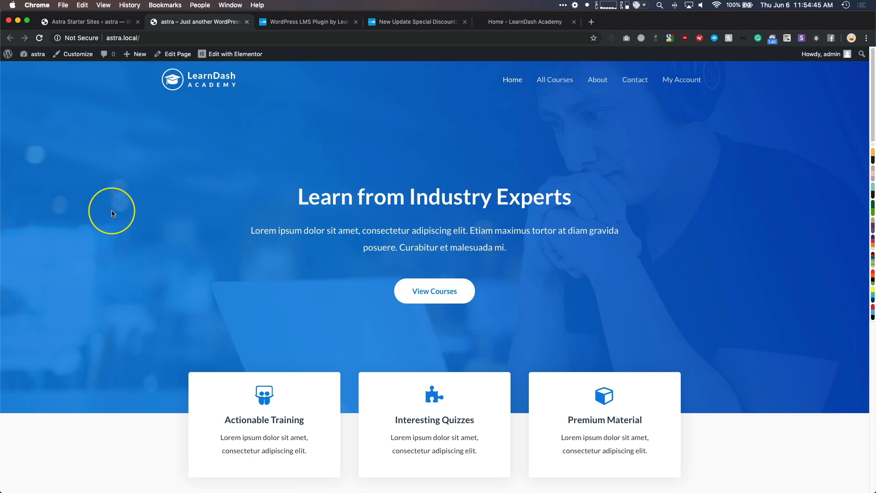
scroll(down, 3)
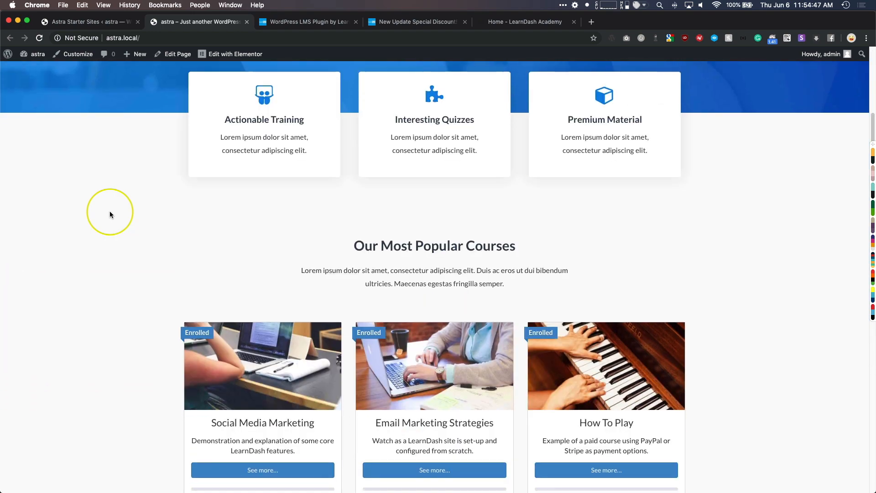
scroll(down, 3)
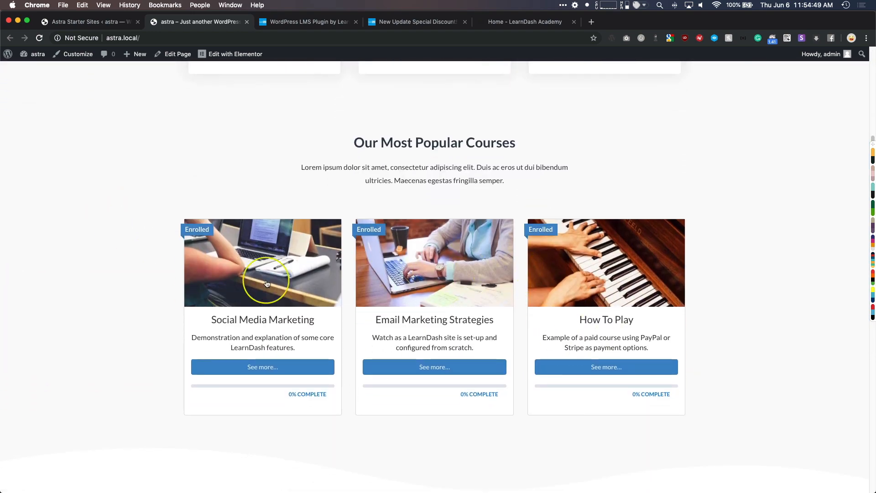
scroll(down, 3)
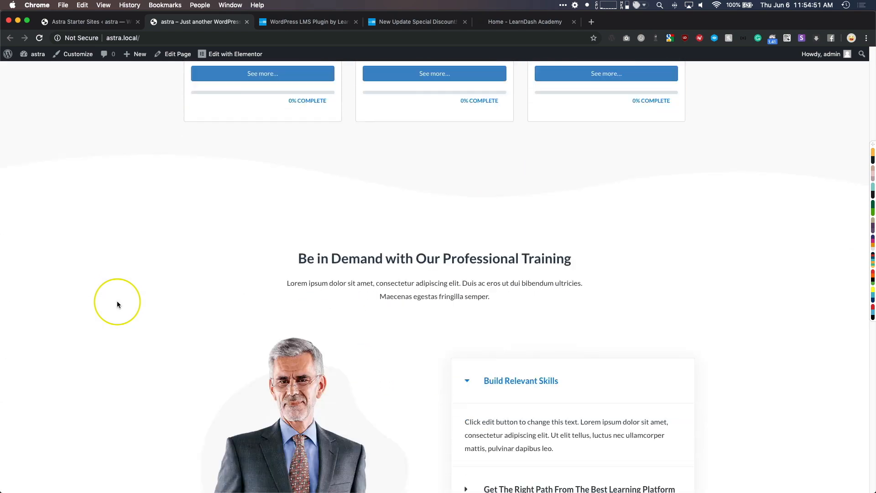
scroll(down, 3)
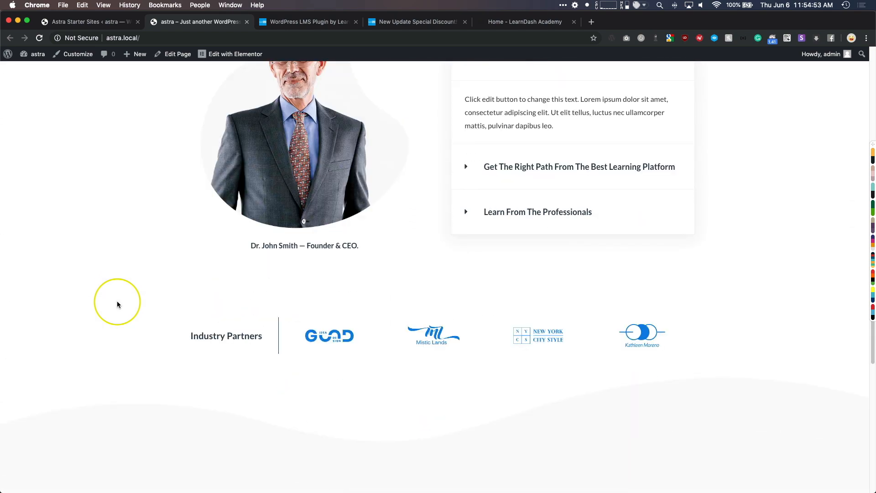
scroll(down, 3)
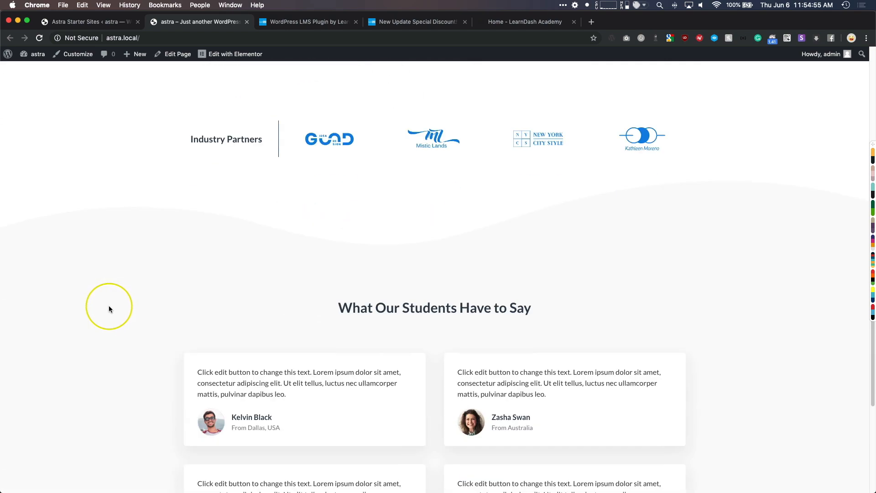
scroll(down, 3)
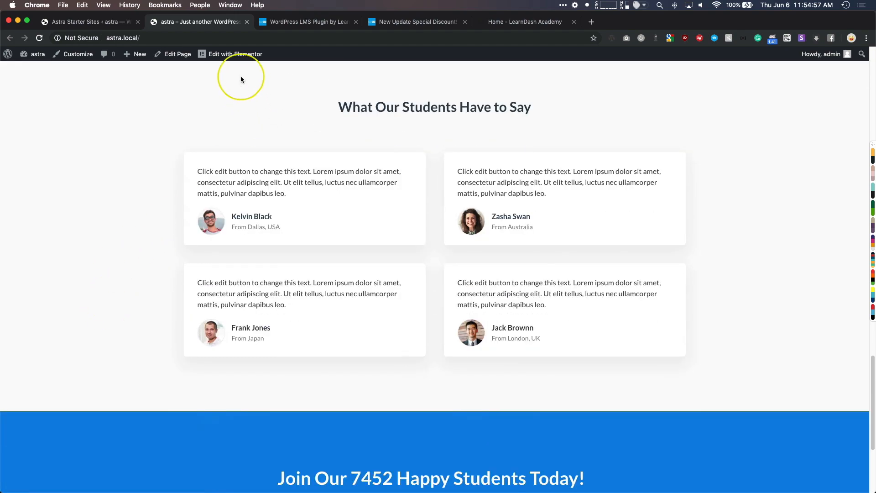
scroll(up, 3)
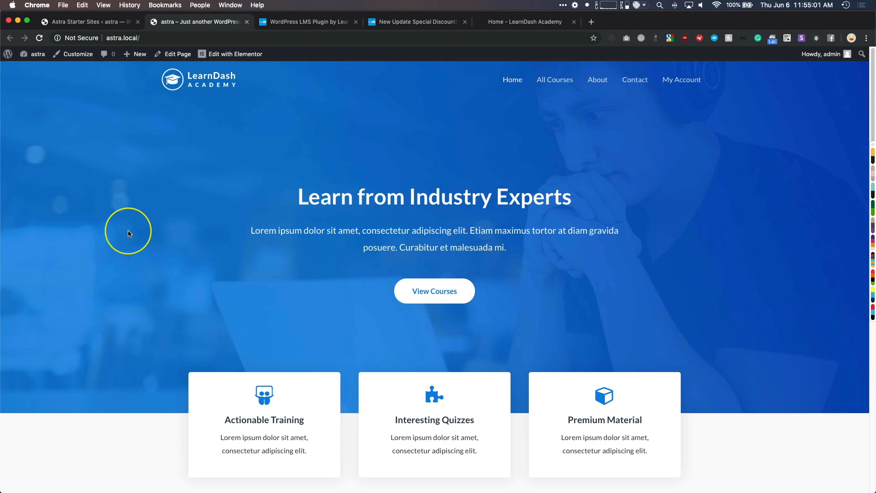
- Go to the All Courses page and scroll through the three sample courses
click(554, 80)
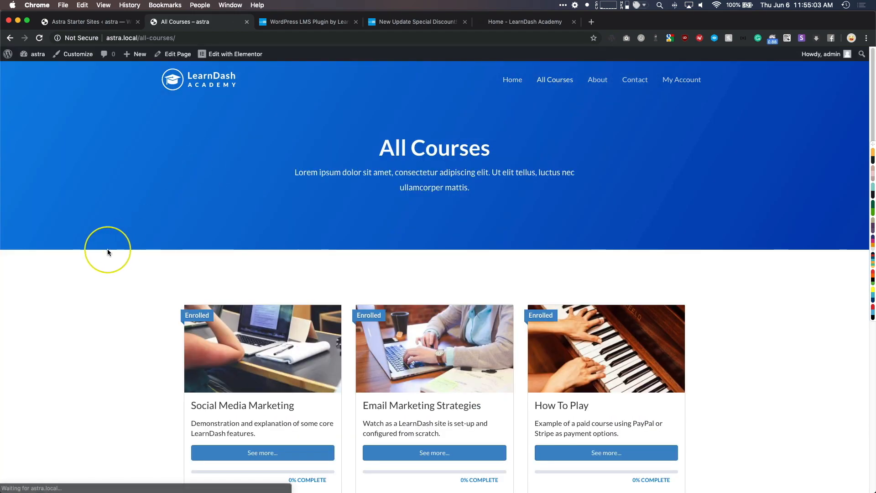
scroll(down, 3)
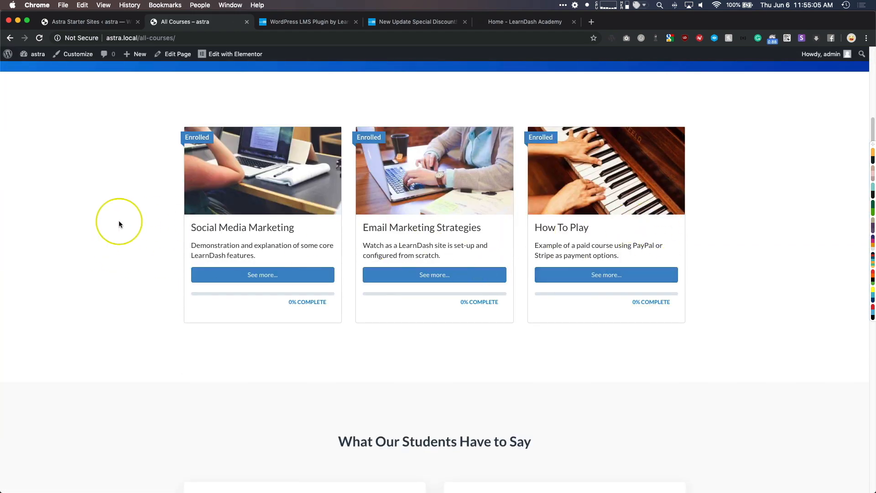
scroll(up, 3)
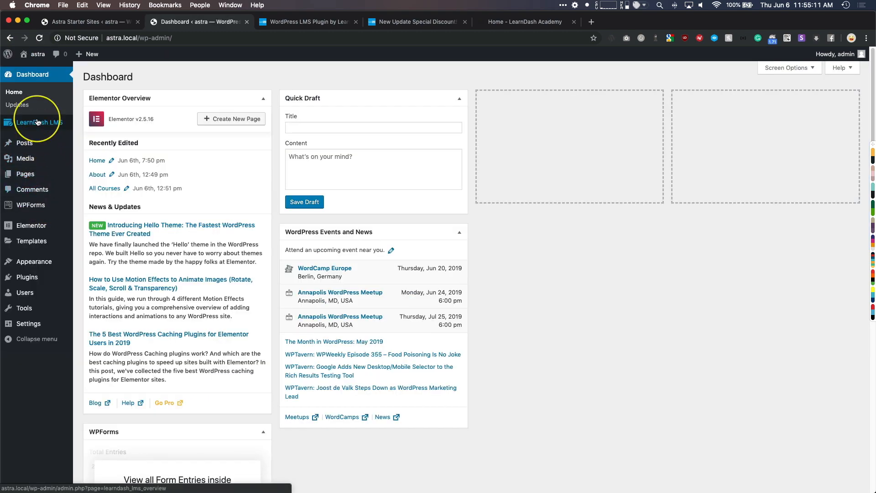
mouse_move(39, 122)
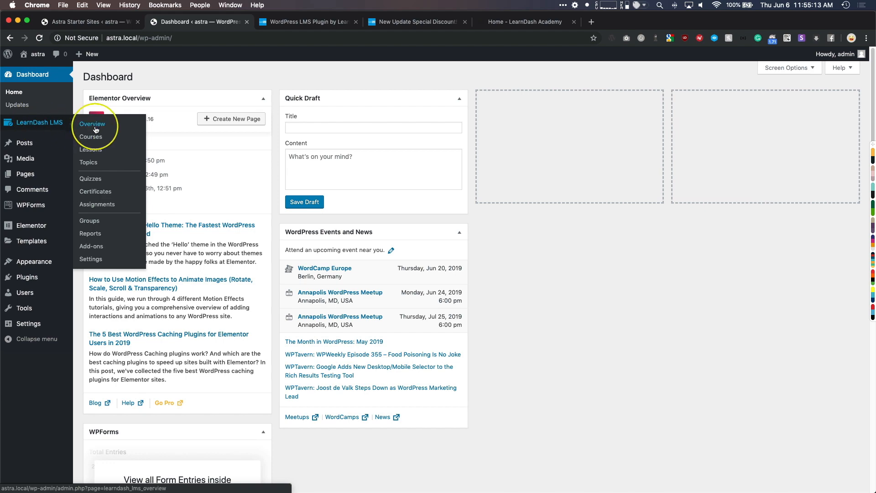
- From LearnDash LMS > Courses, open the How To Play course for editing
click(90, 136)
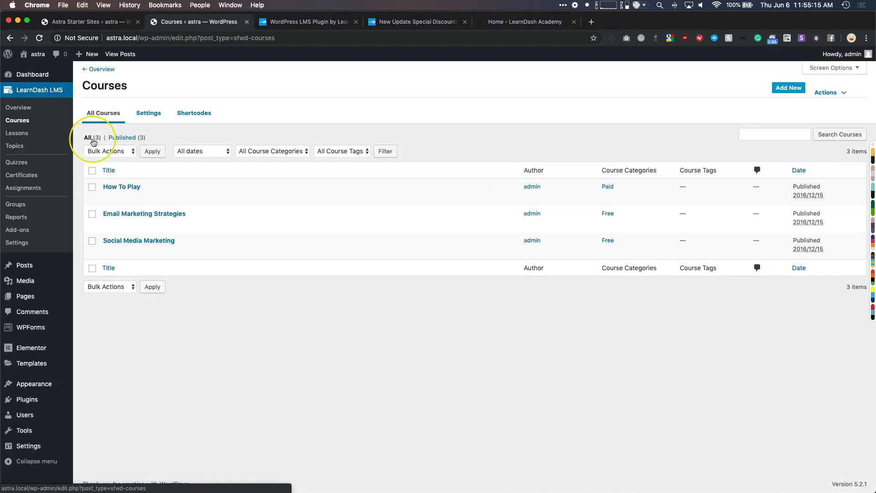
mouse_move(122, 186)
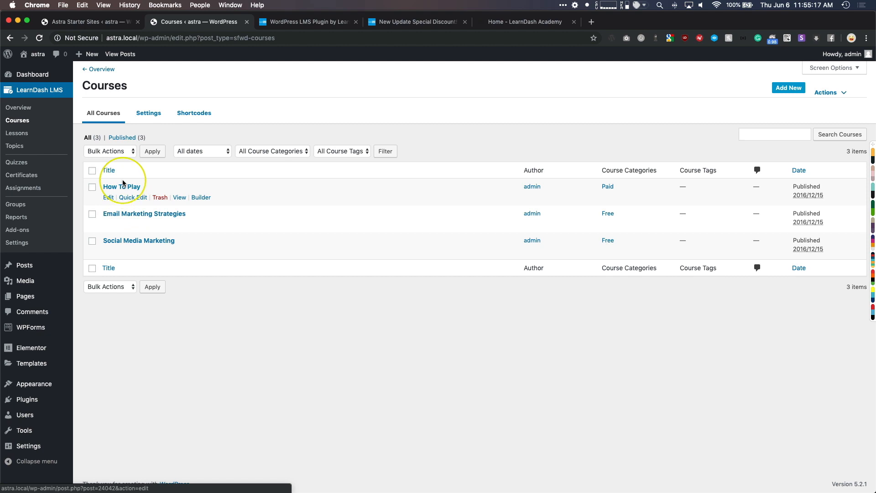
mouse_move(252, 212)
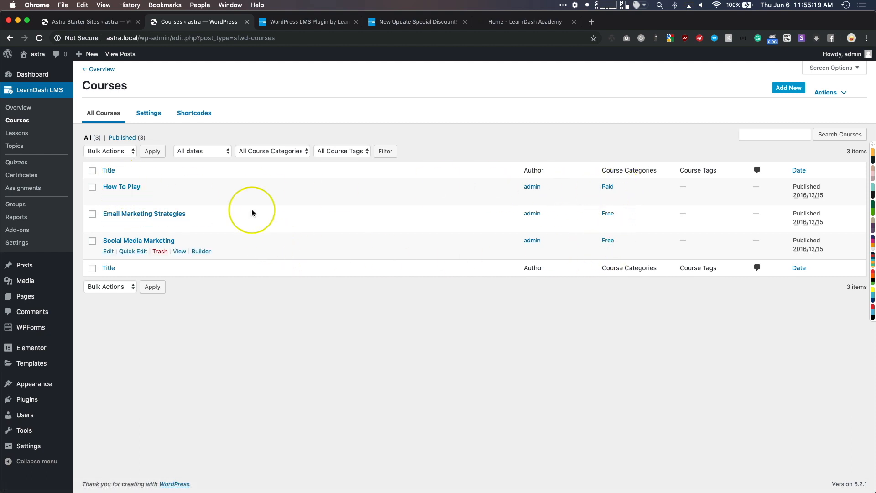
click(122, 186)
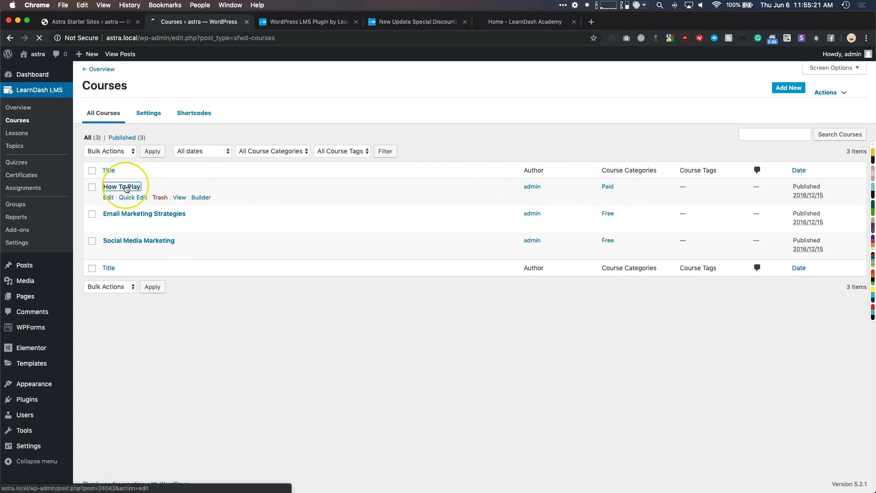
- Open How To Play in the block editor, dismiss the tip, and scroll to the key features list
click(121, 186)
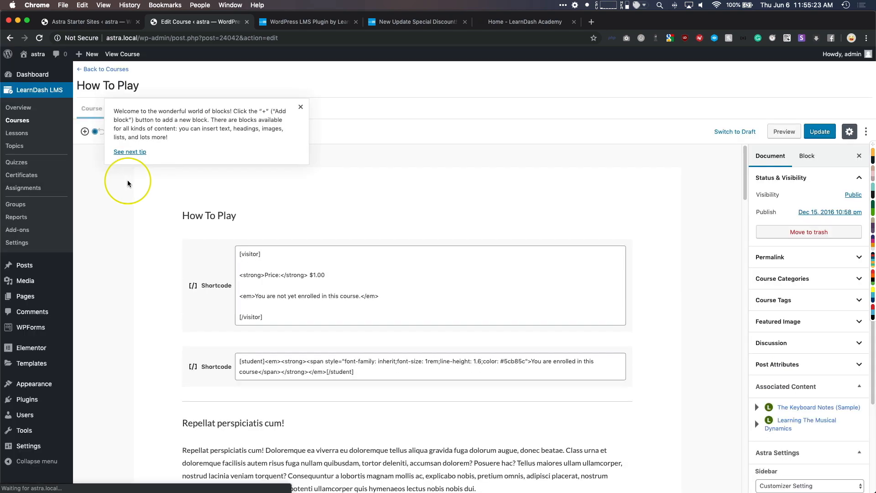
mouse_move(300, 108)
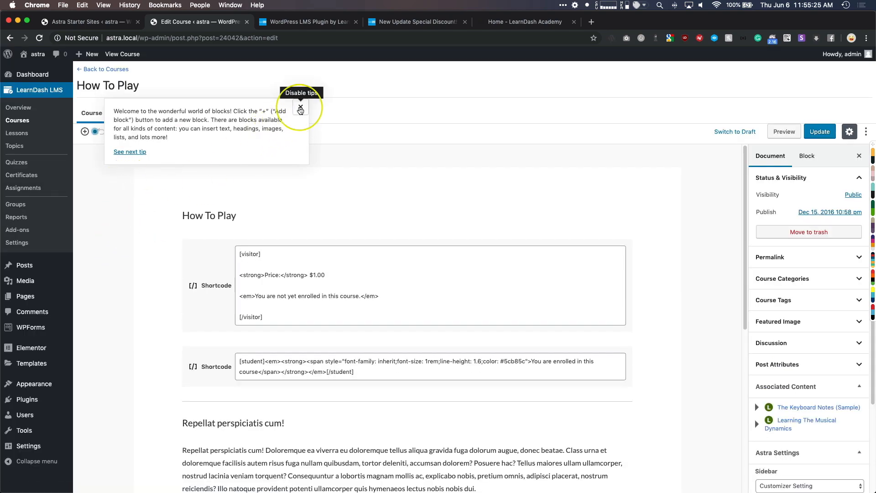
click(301, 107)
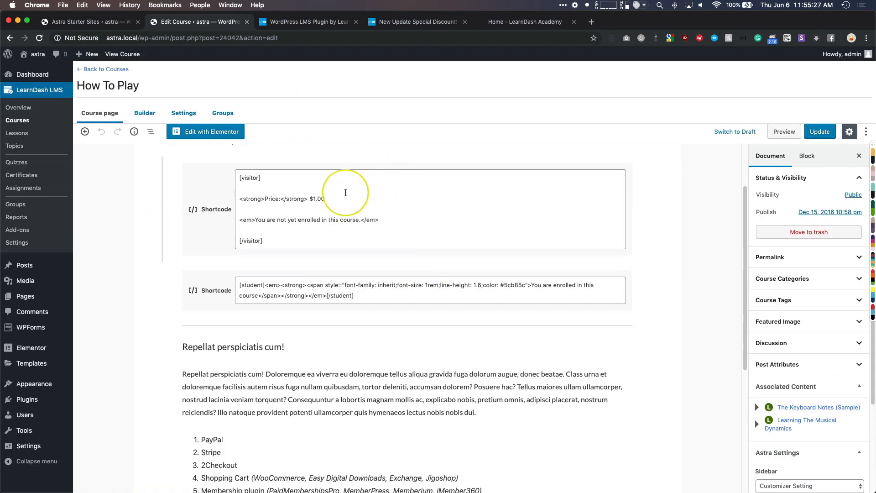
scroll(down, 3)
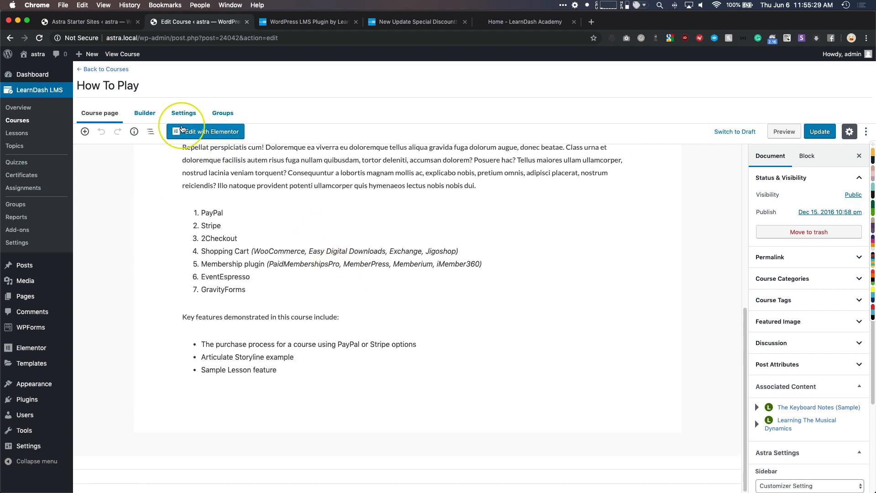
- View the Builder lessons (The Keyboard Notes, Learning The Musical Dynamics), then the Settings panel
click(144, 112)
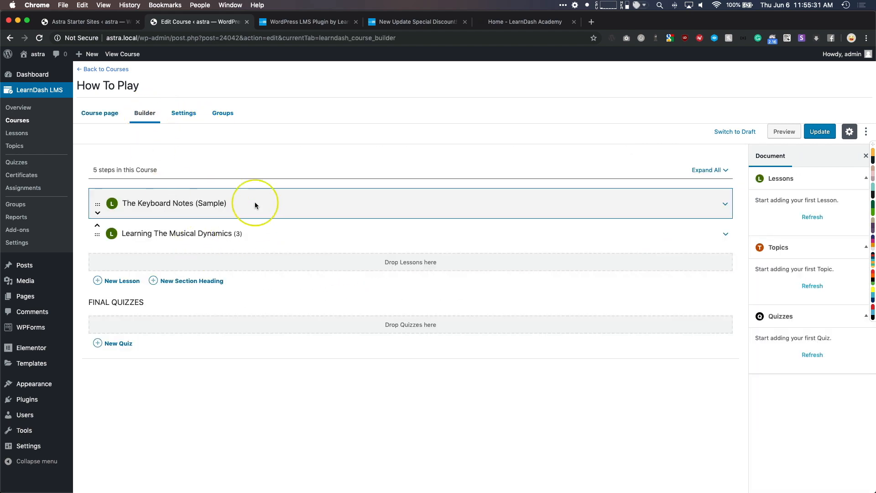
mouse_move(110, 178)
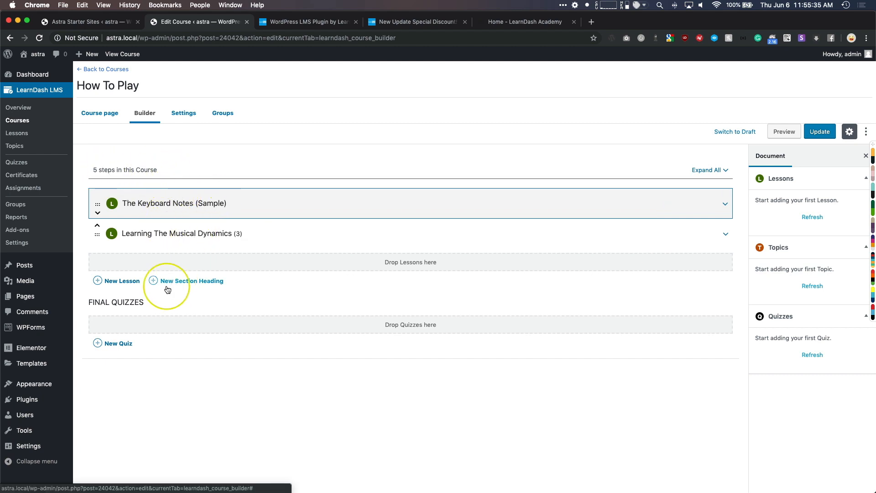
click(183, 113)
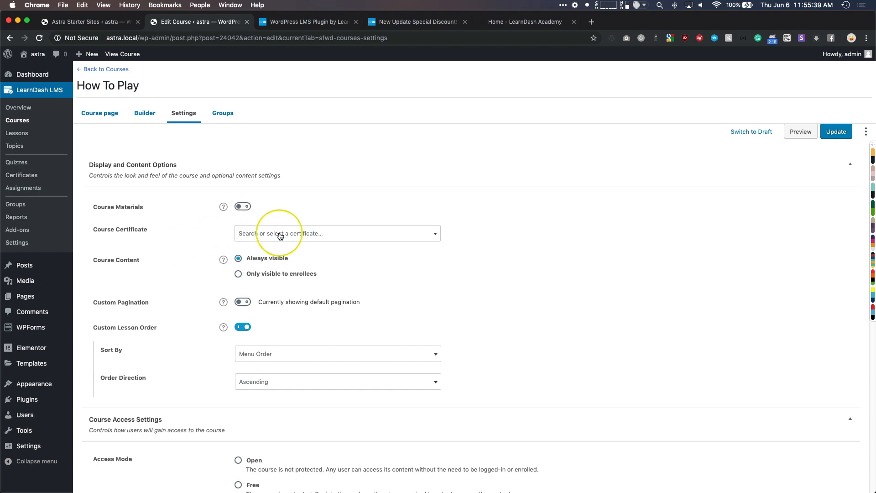
- Review Buy now access priced 1.00, linear progression and course grid settings, then return to the Course page
scroll(down, 3)
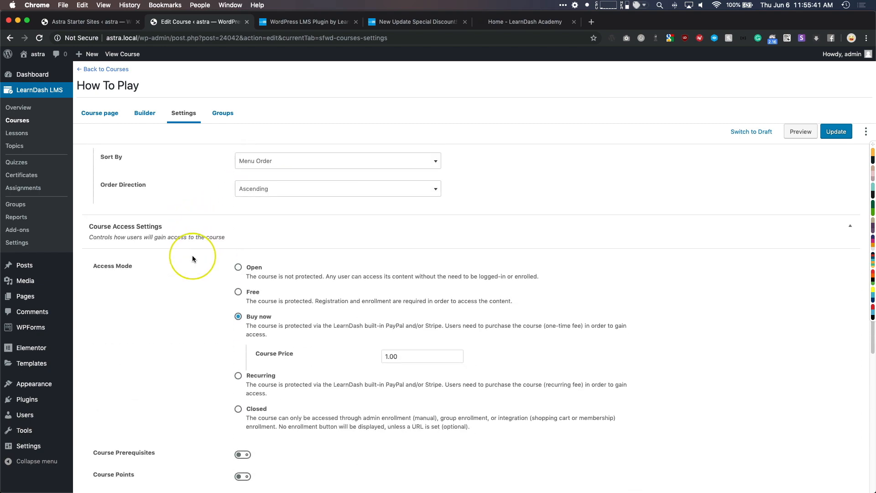
scroll(down, 3)
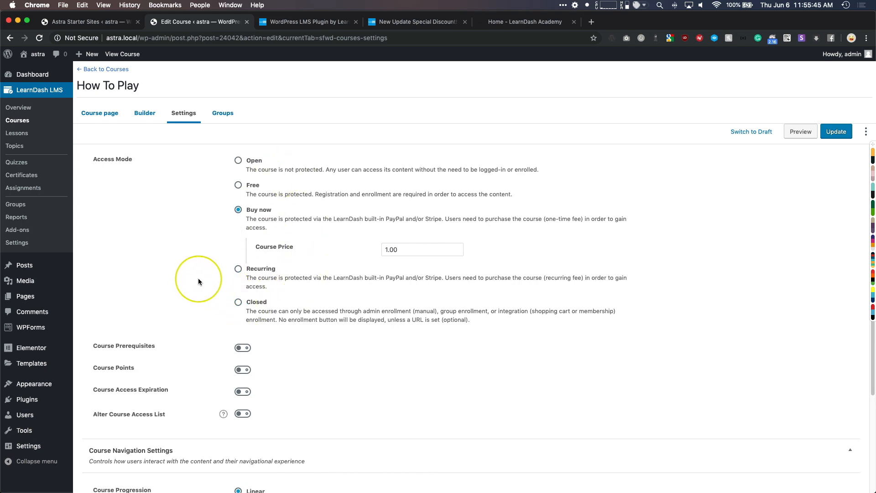
scroll(down, 3)
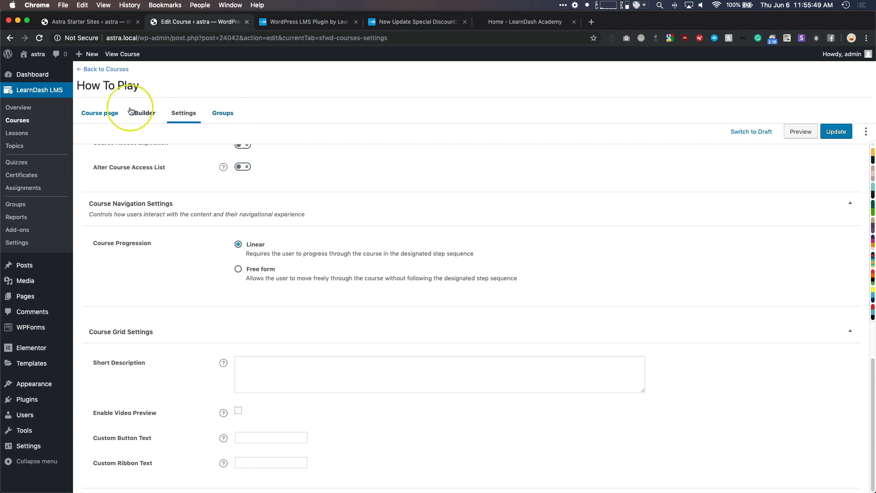
click(100, 112)
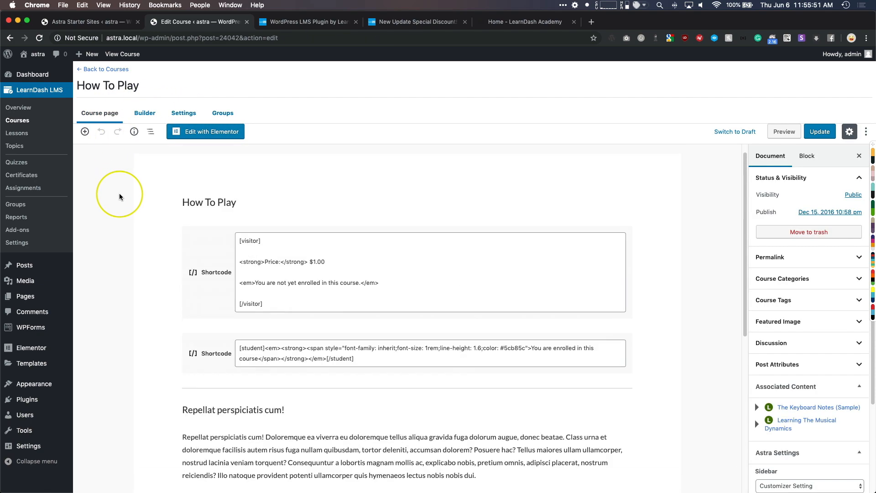
- Stop at the LearnDash Overview, return to the admin Dashboard, and start loading the live site
click(18, 108)
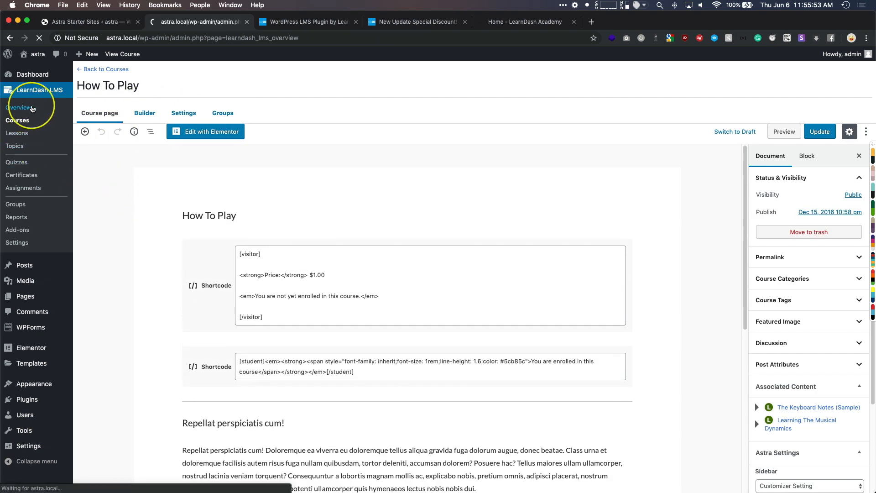
click(19, 107)
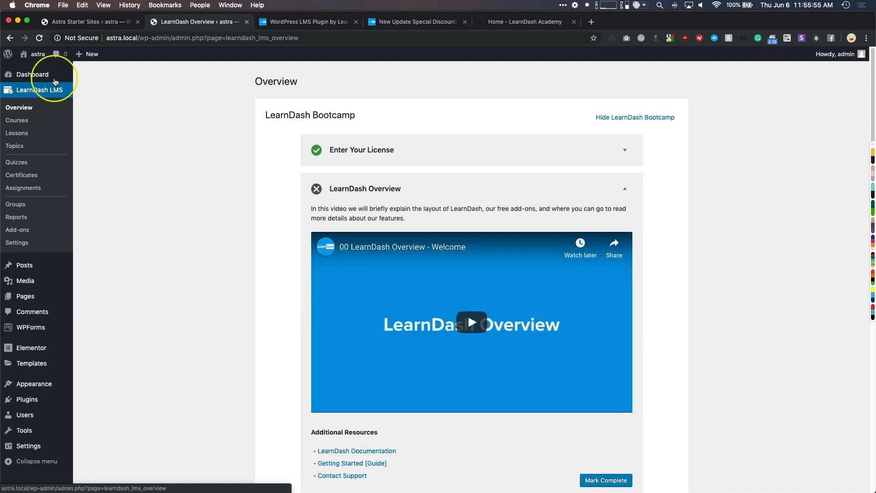
click(32, 74)
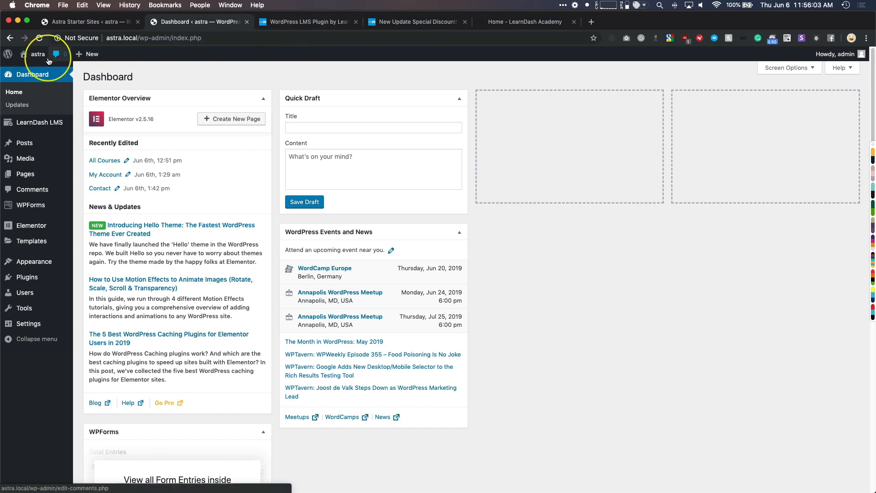
click(37, 54)
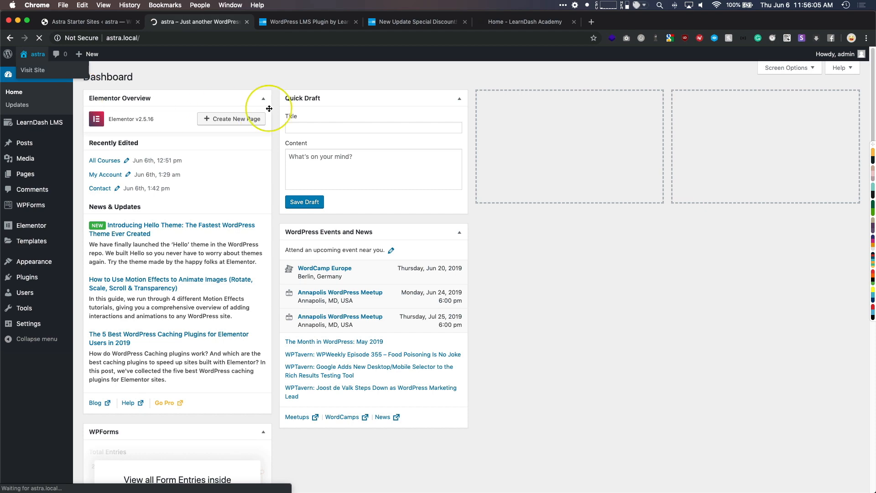
- Load the live LearnDash Academy homepage and scroll to Our Most Popular Courses with its three sample courses
click(33, 70)
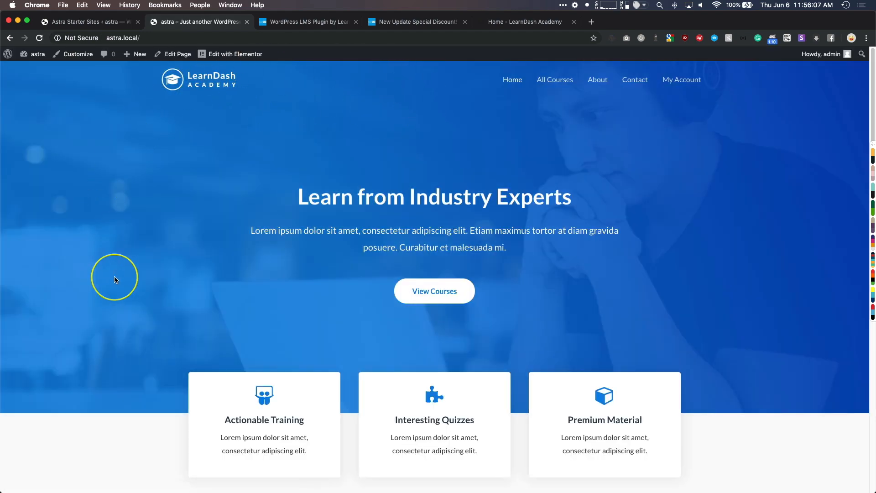
scroll(down, 3)
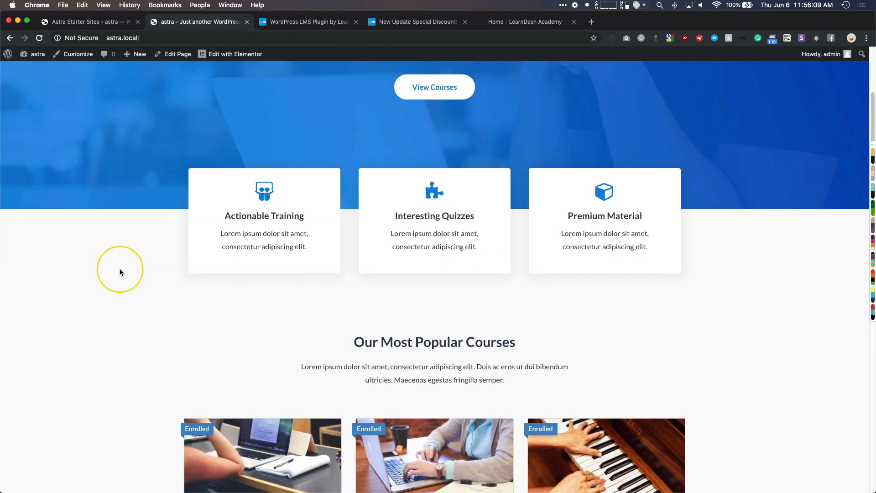
scroll(down, 3)
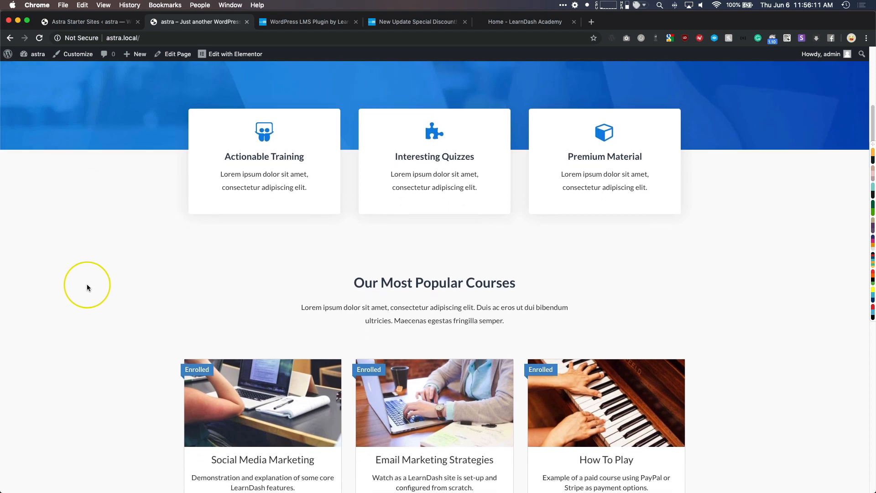
scroll(up, 3)
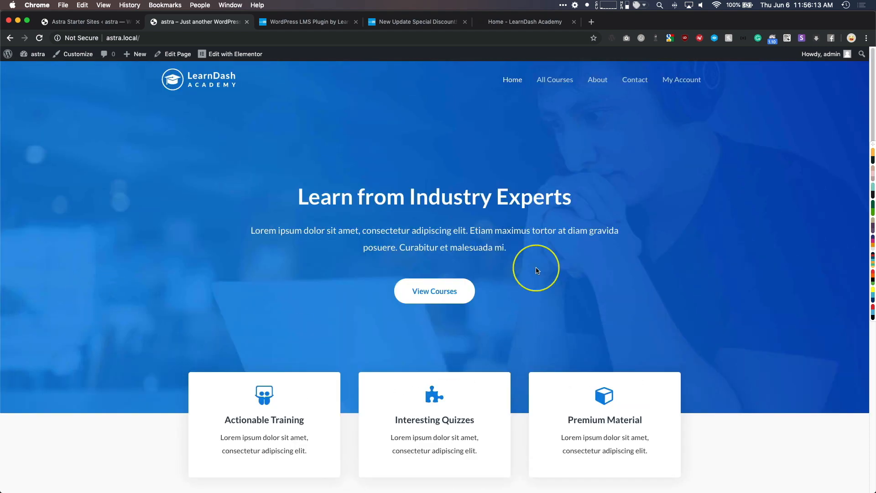
mouse_move(130, 300)
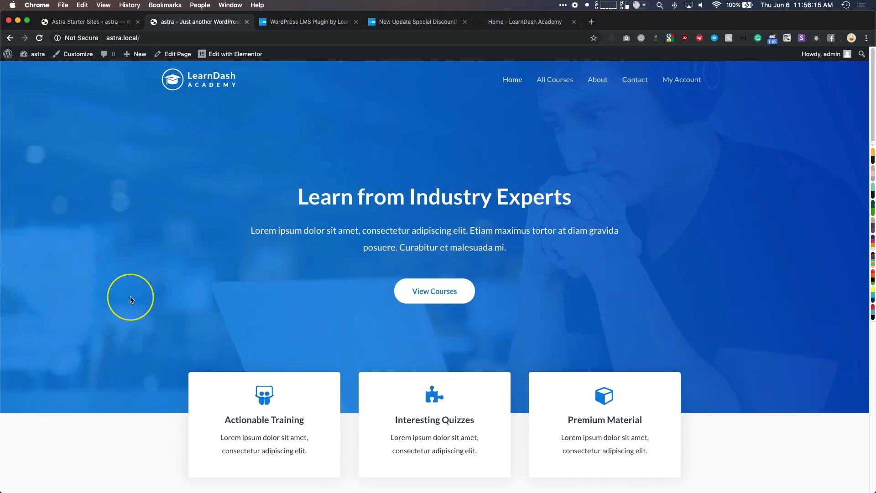
scroll(down, 3)
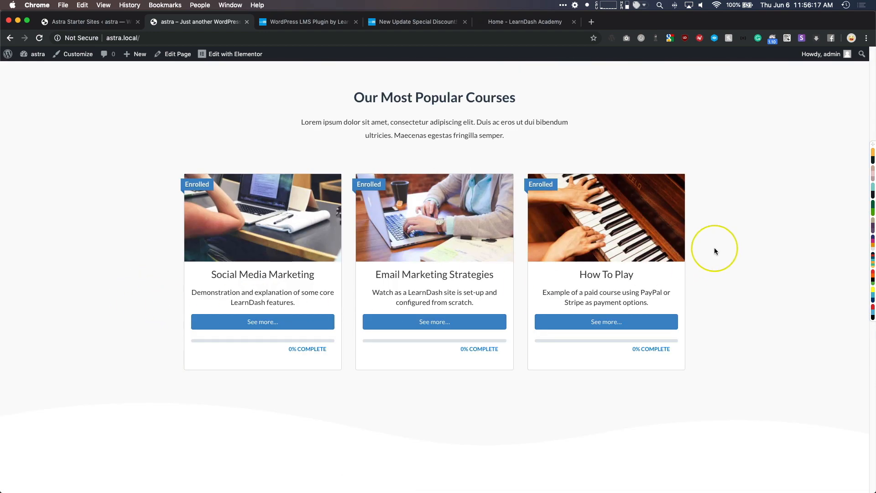
mouse_move(143, 245)
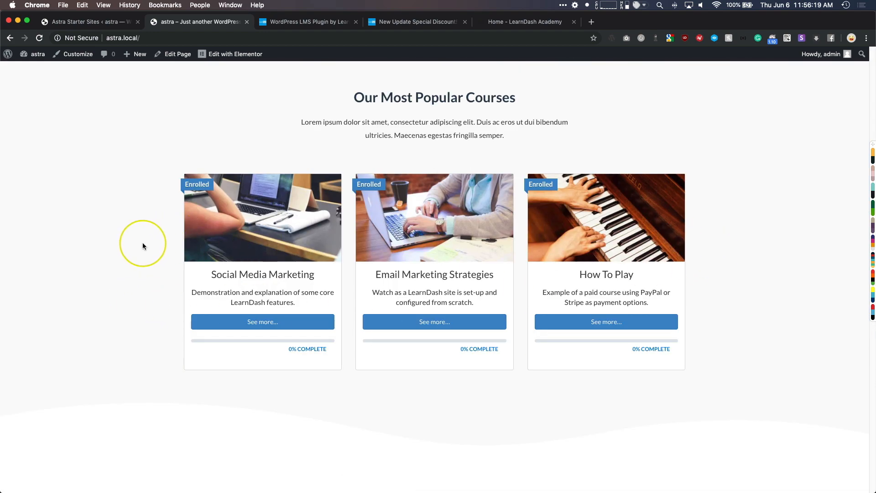